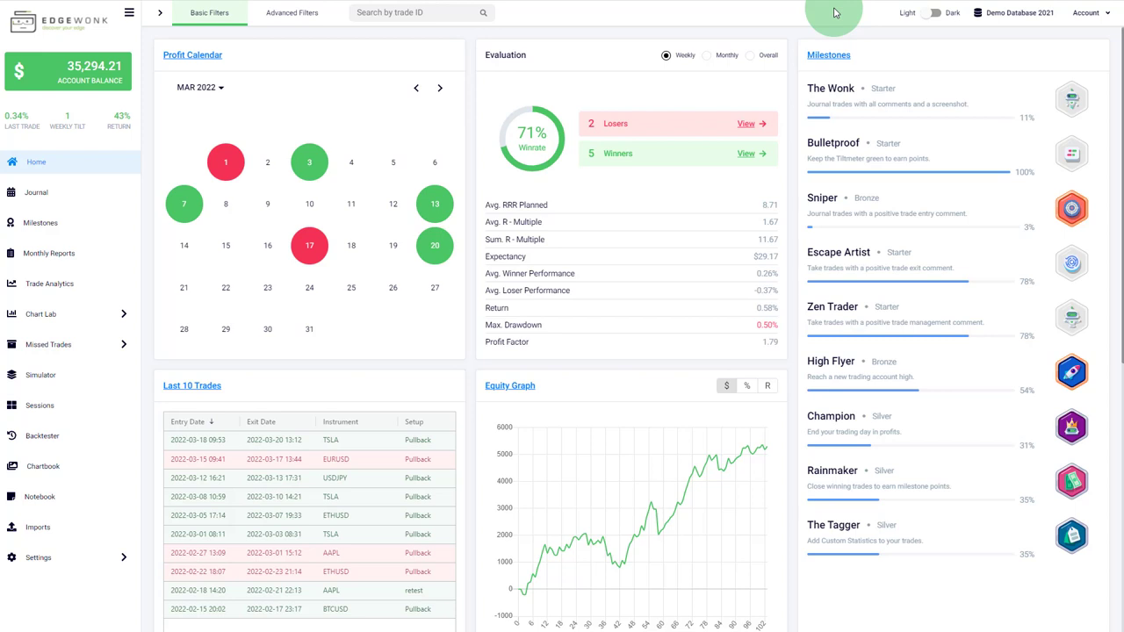
{"action": "mouse_move", "coordinate": [797, 24]}
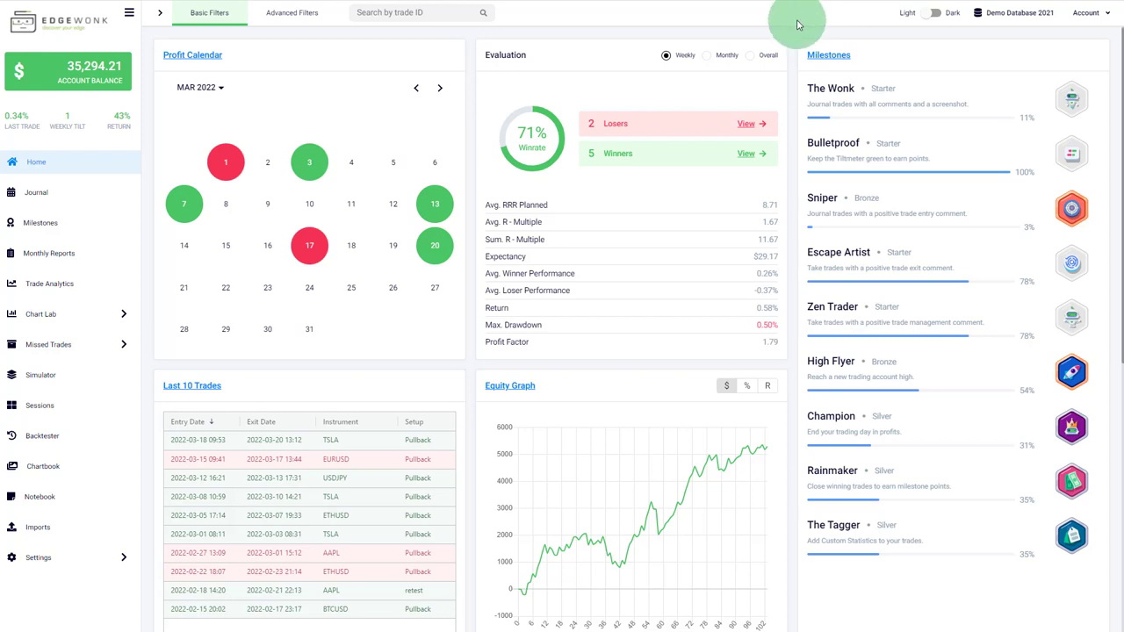
{"action": "mouse_move", "coordinate": [929, 69]}
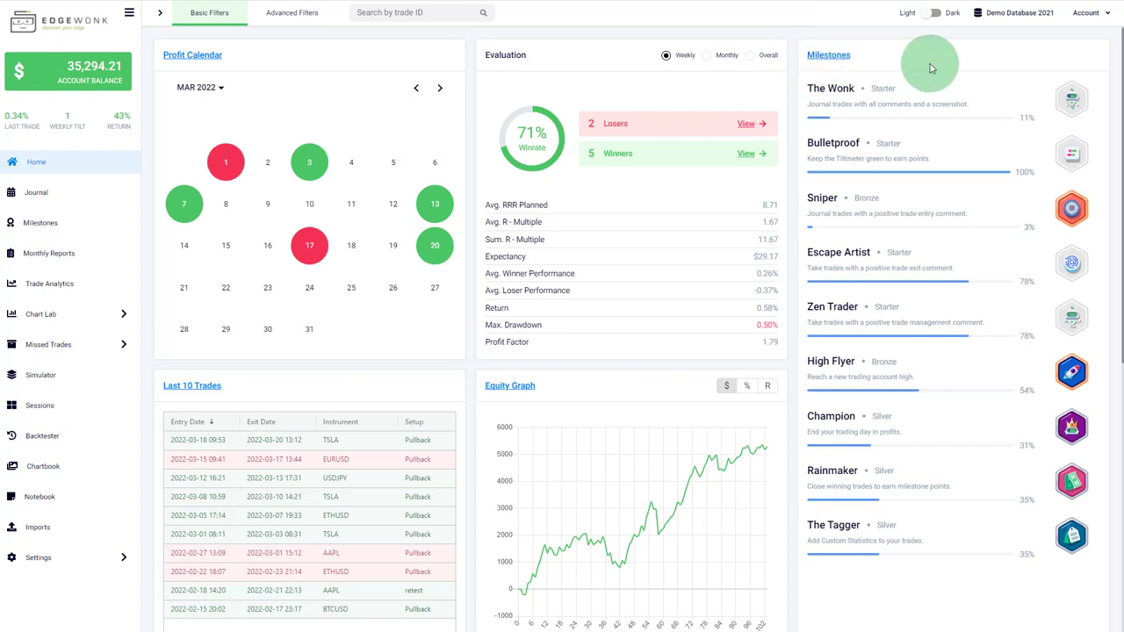
{"action": "mouse_move", "coordinate": [966, 56]}
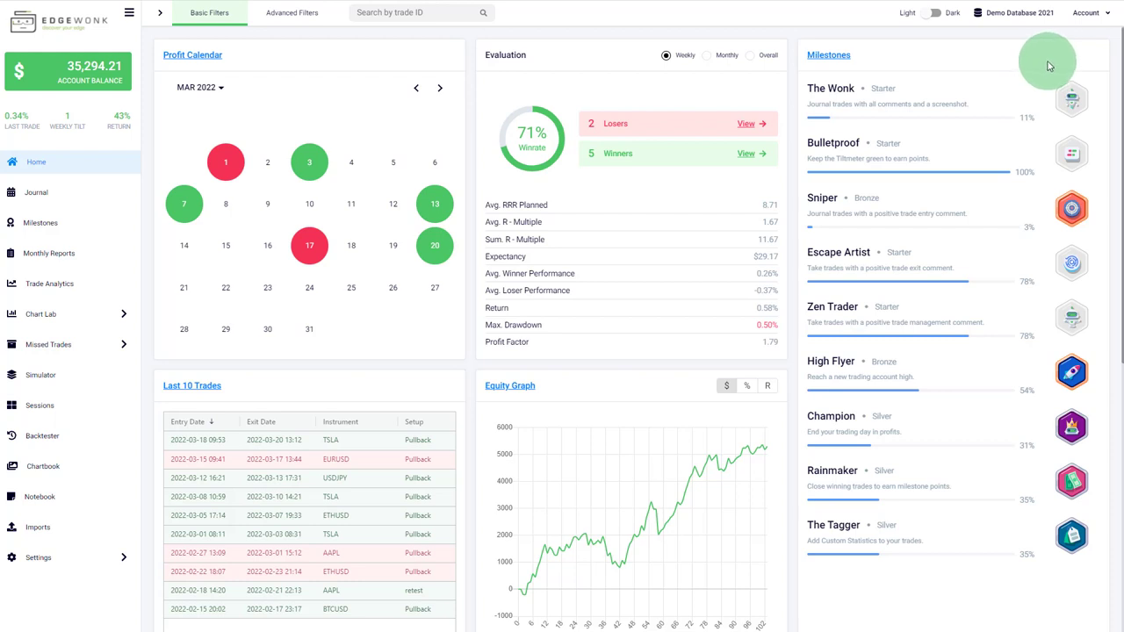
{"action": "mouse_move", "coordinate": [1051, 61]}
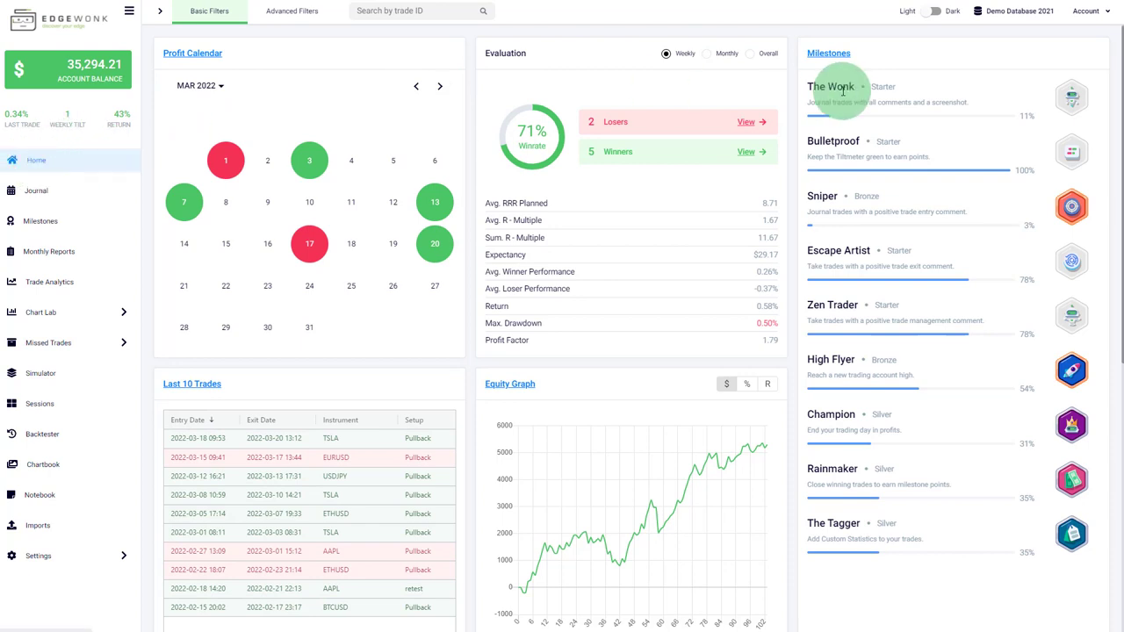
{"action": "mouse_move", "coordinate": [988, 77]}
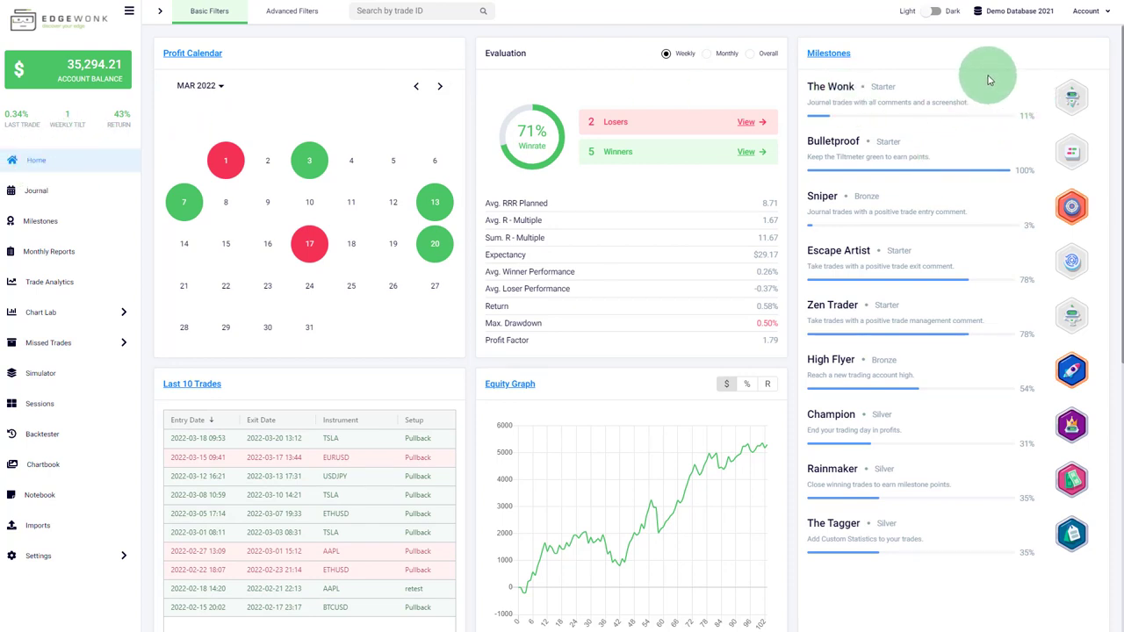
{"action": "mouse_move", "coordinate": [1036, 77]}
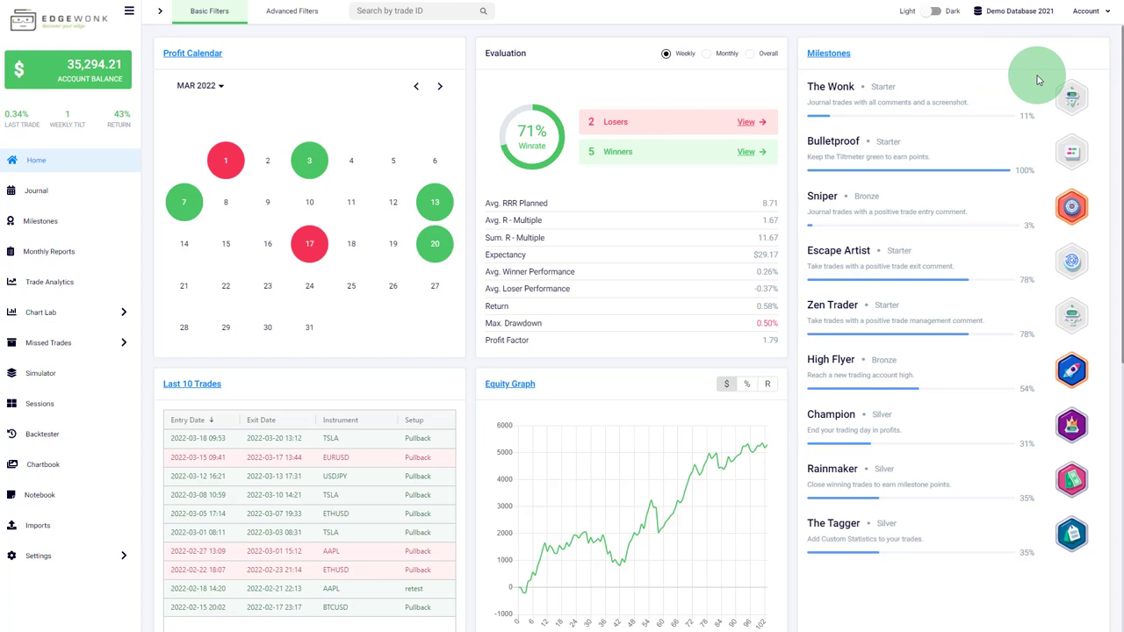
{"action": "mouse_move", "coordinate": [1033, 588]}
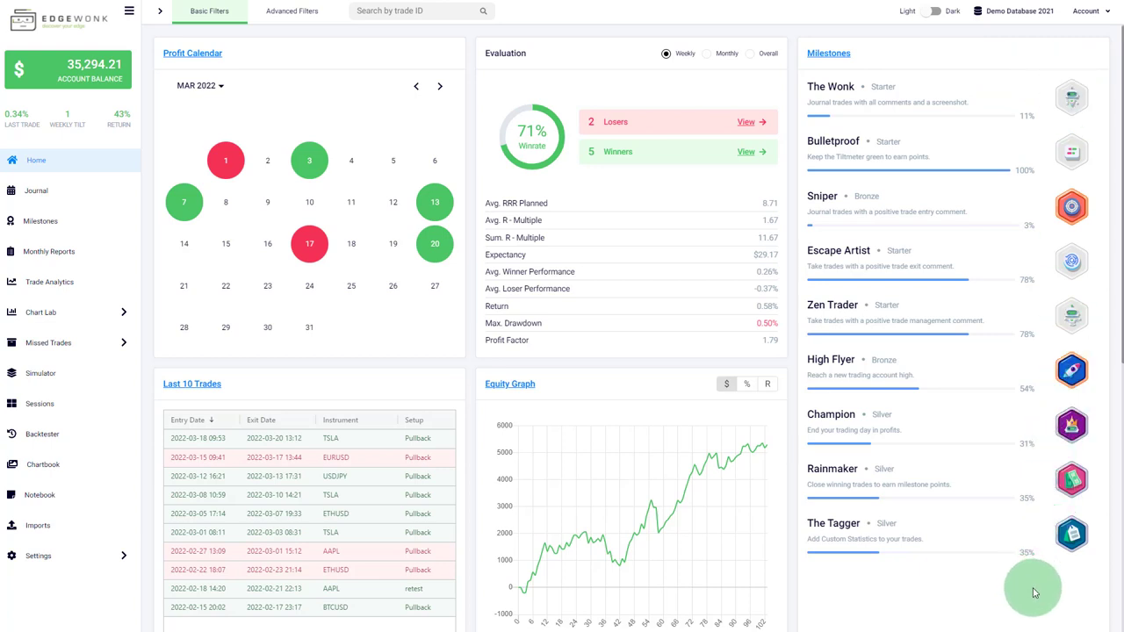
{"action": "mouse_move", "coordinate": [859, 86]}
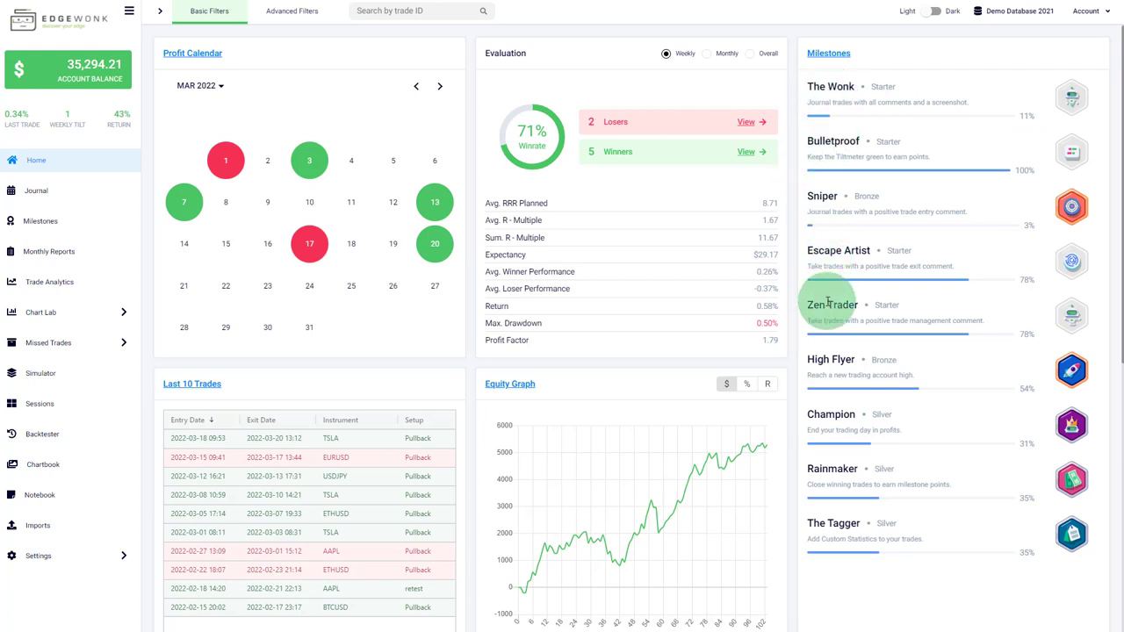
{"action": "mouse_move", "coordinate": [812, 468]}
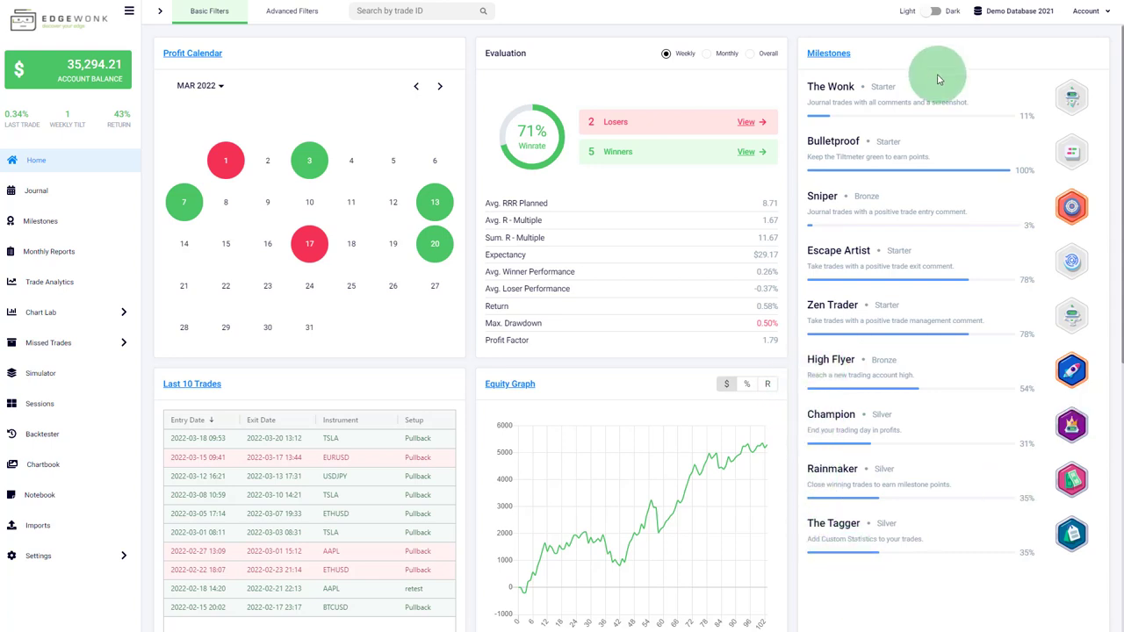
{"action": "mouse_move", "coordinate": [1039, 89]}
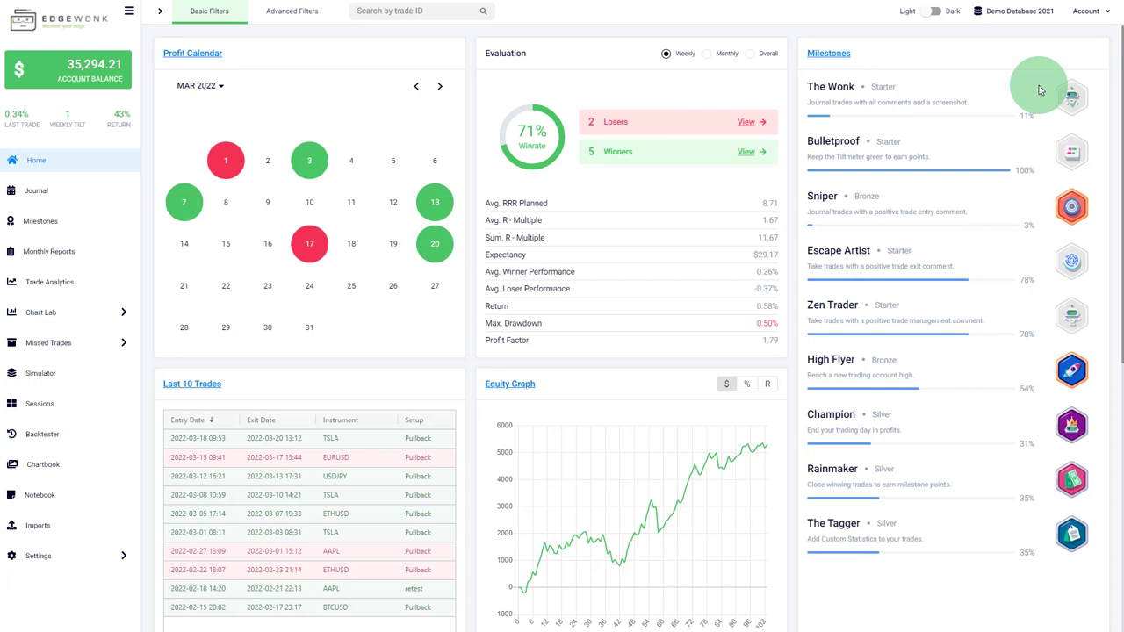
{"action": "mouse_move", "coordinate": [931, 95]}
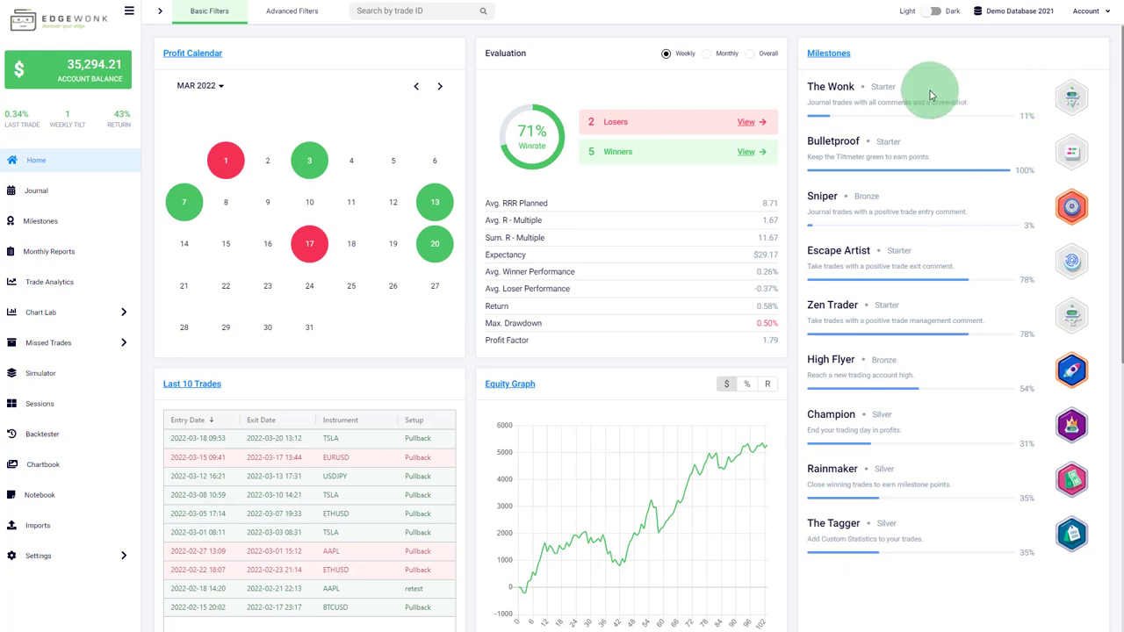
{"action": "mouse_move", "coordinate": [918, 87]}
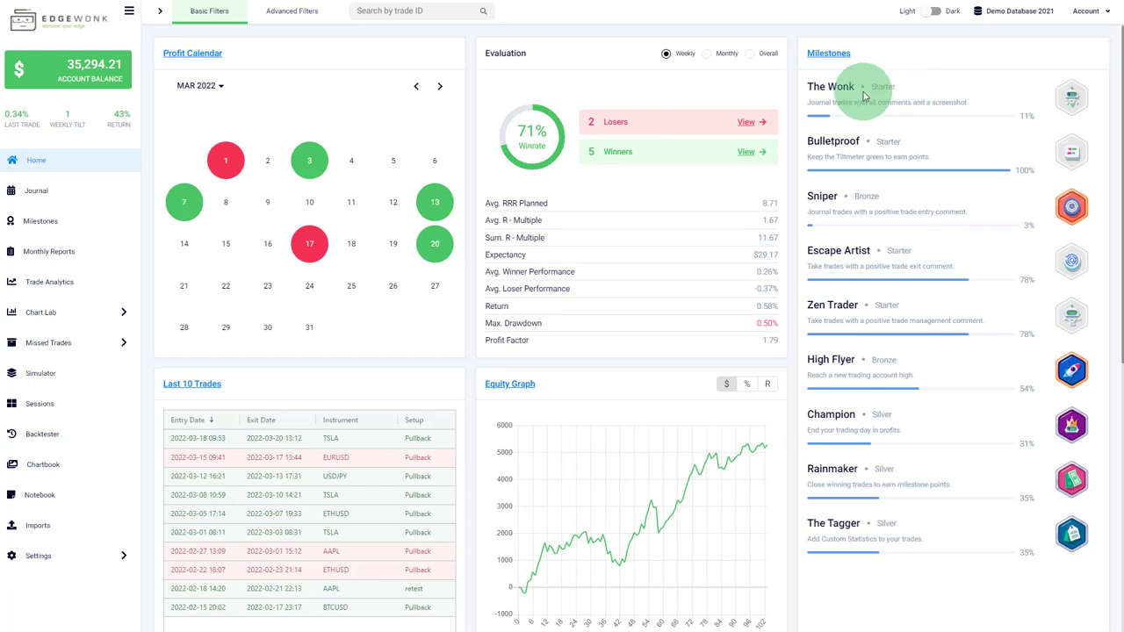
{"action": "mouse_move", "coordinate": [941, 104]}
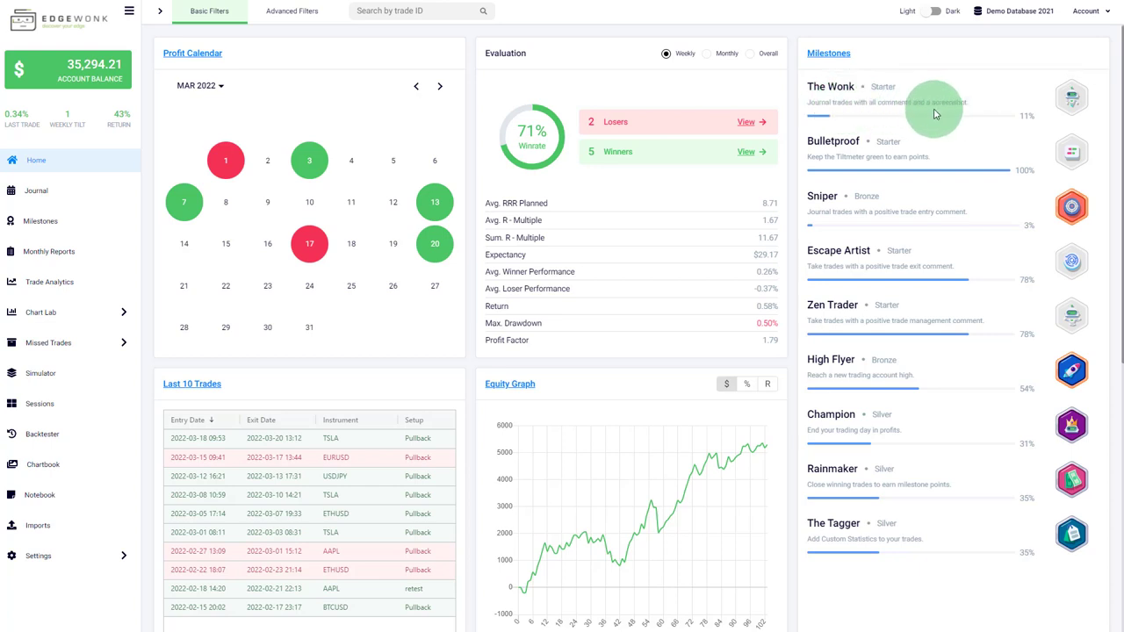
{"action": "mouse_move", "coordinate": [1003, 123]}
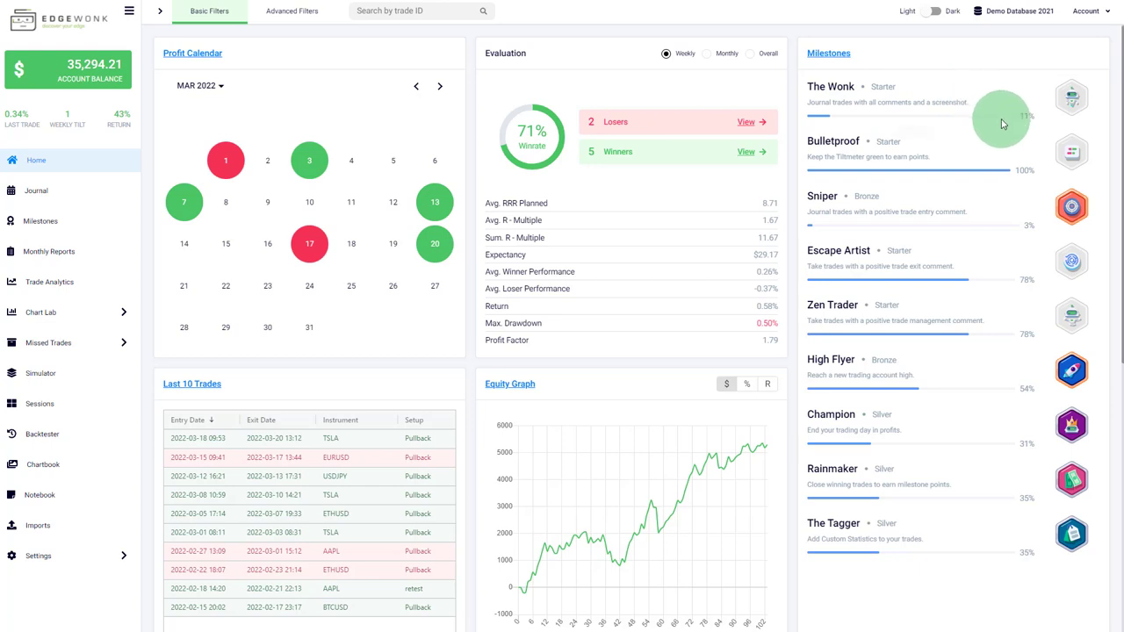
{"action": "mouse_move", "coordinate": [825, 106]}
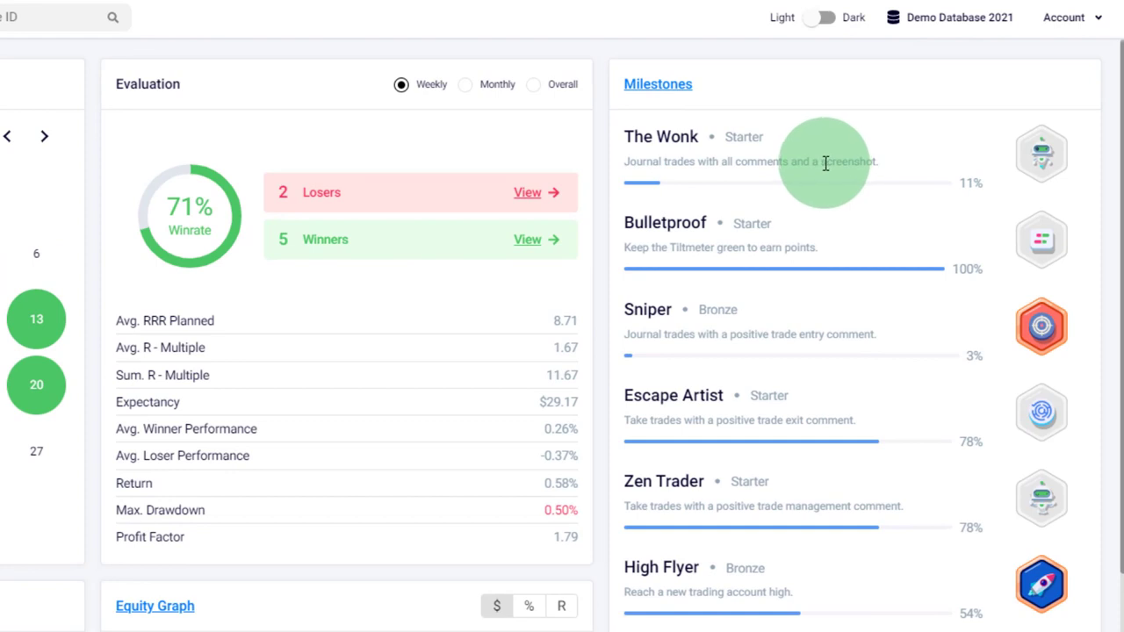
{"action": "mouse_move", "coordinate": [685, 183]}
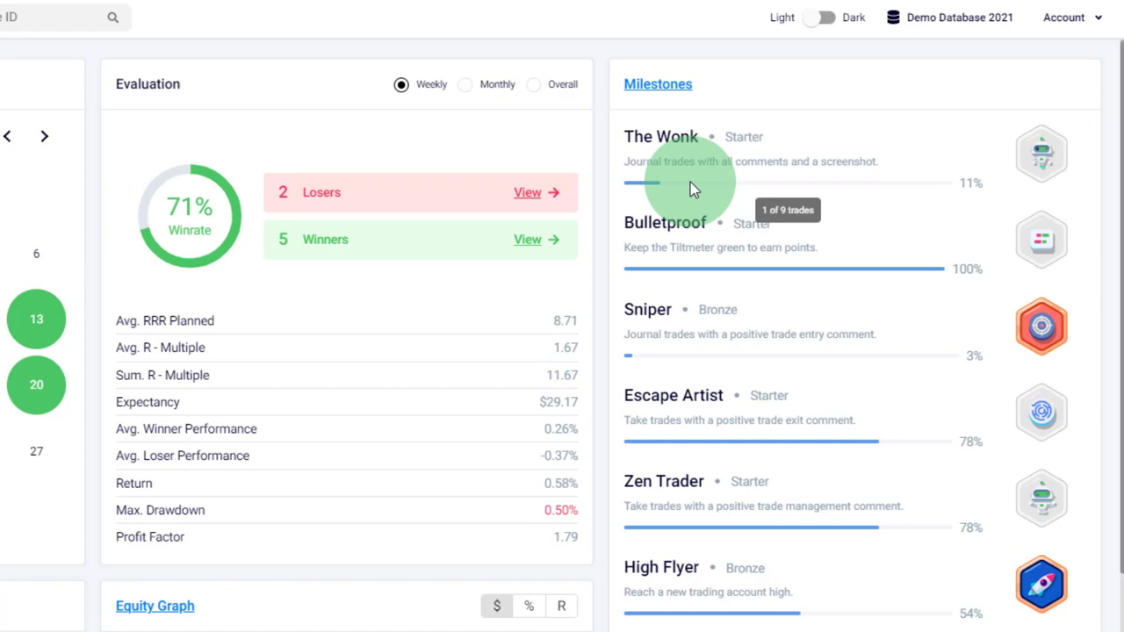
{"action": "mouse_move", "coordinate": [817, 193]}
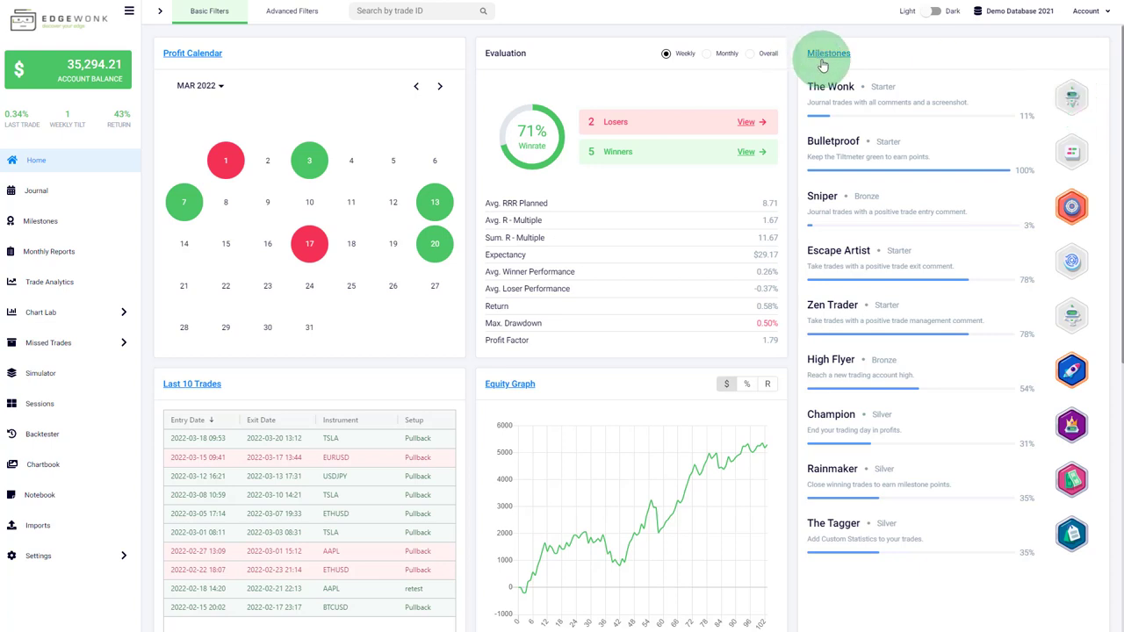
{"action": "mouse_move", "coordinate": [94, 206]}
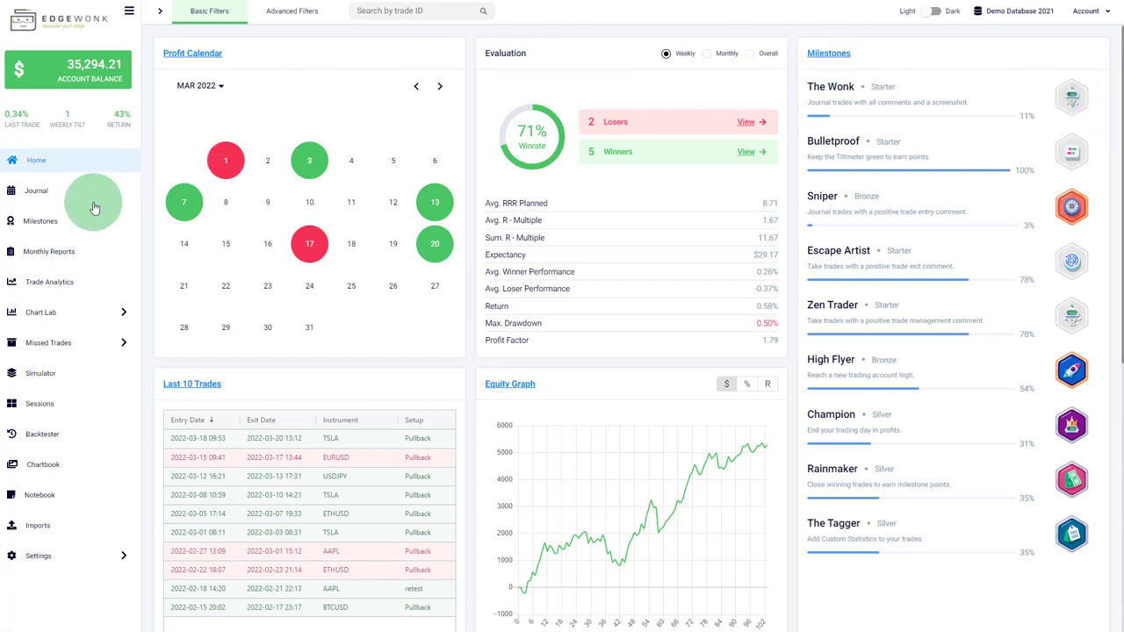
{"action": "mouse_move", "coordinate": [64, 230]}
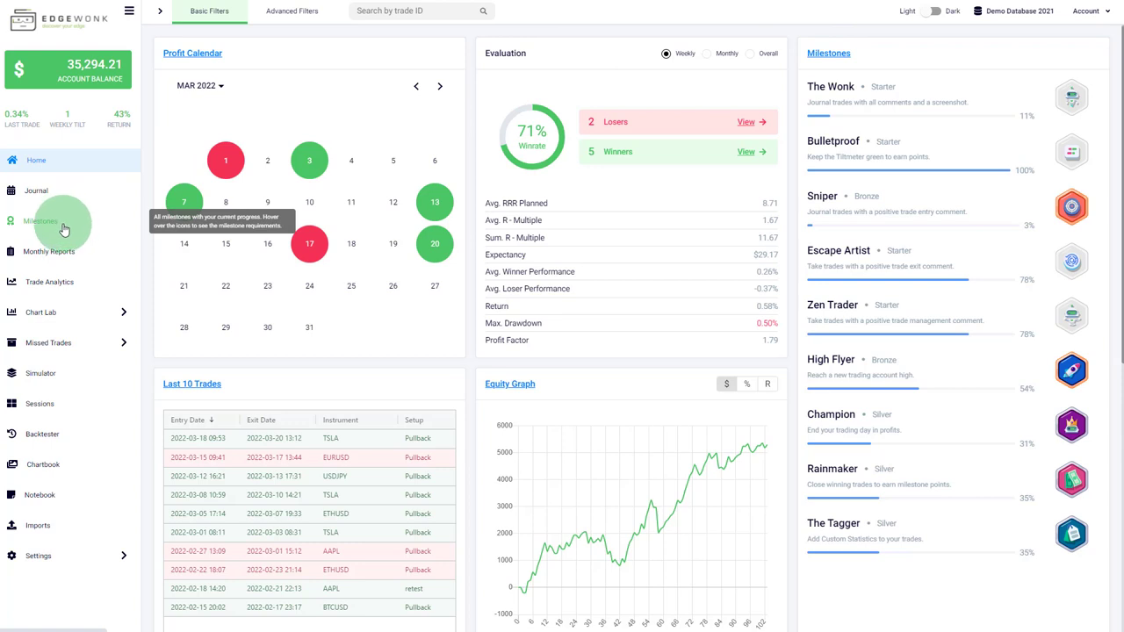
- Open the full Milestones page to view the Sniper badge's requirement tooltip
{"action": "left_click", "coordinate": [41, 221]}
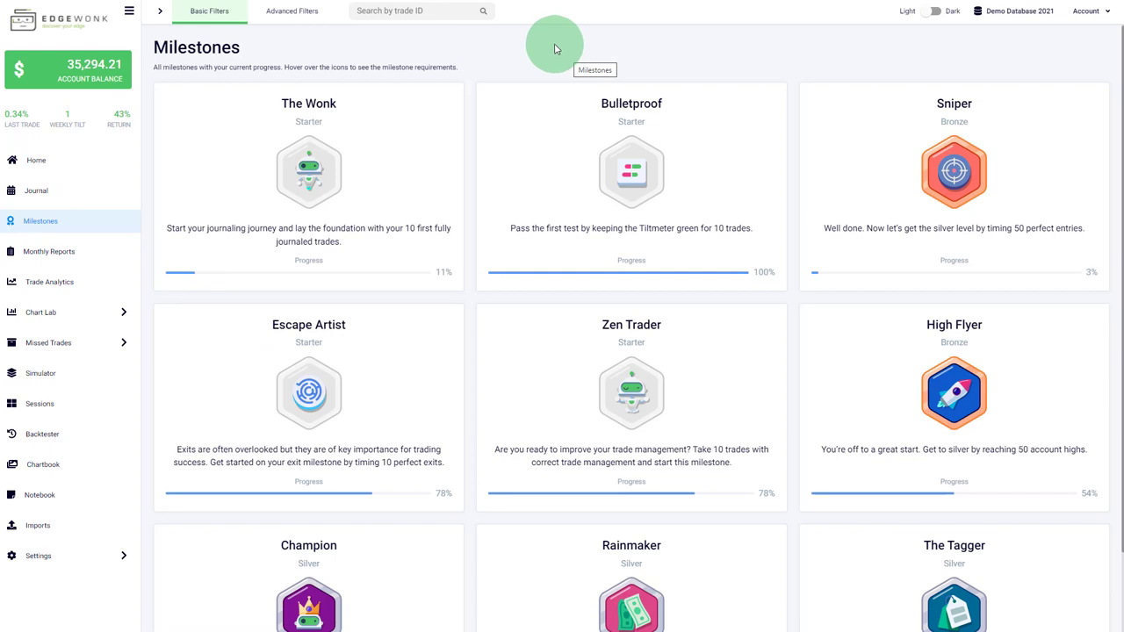
{"action": "mouse_move", "coordinate": [462, 47]}
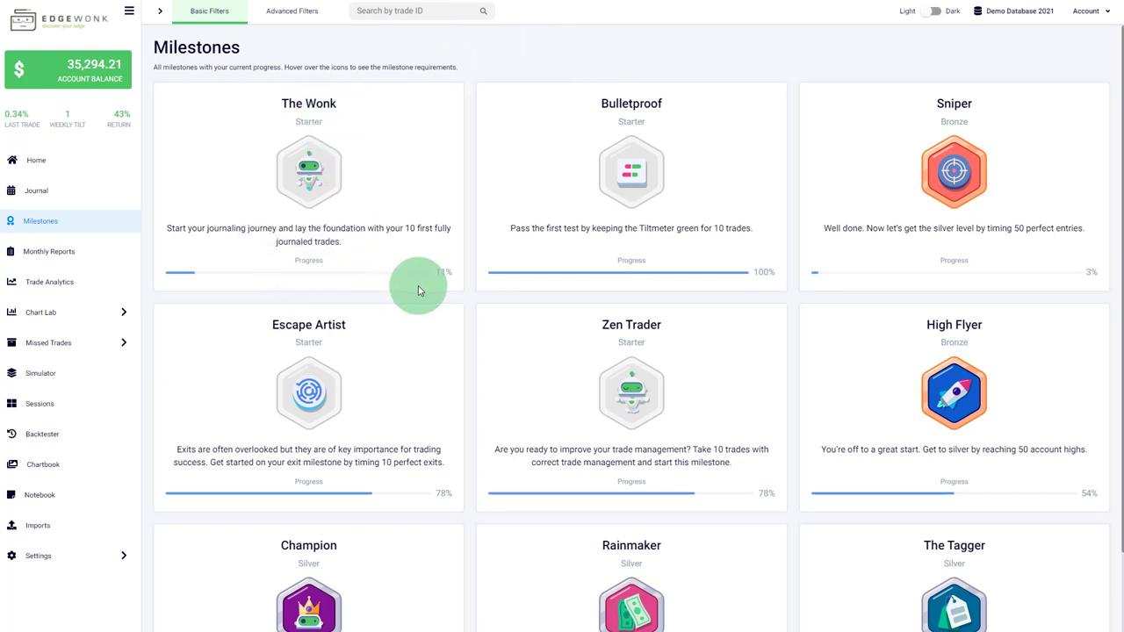
{"action": "mouse_move", "coordinate": [448, 274]}
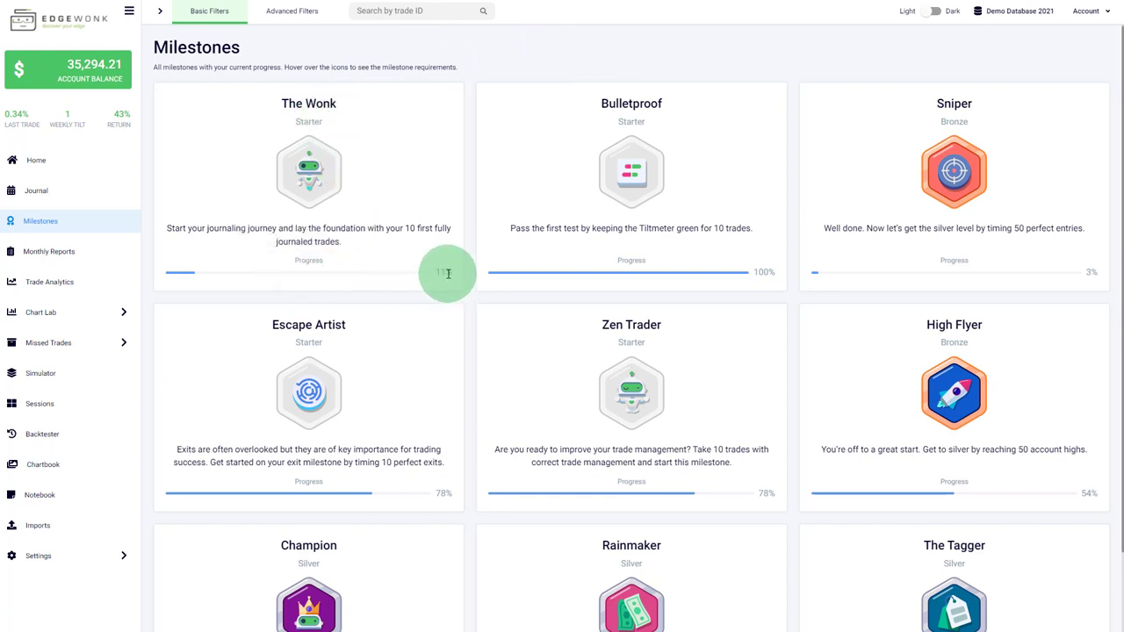
{"action": "mouse_move", "coordinate": [431, 275]}
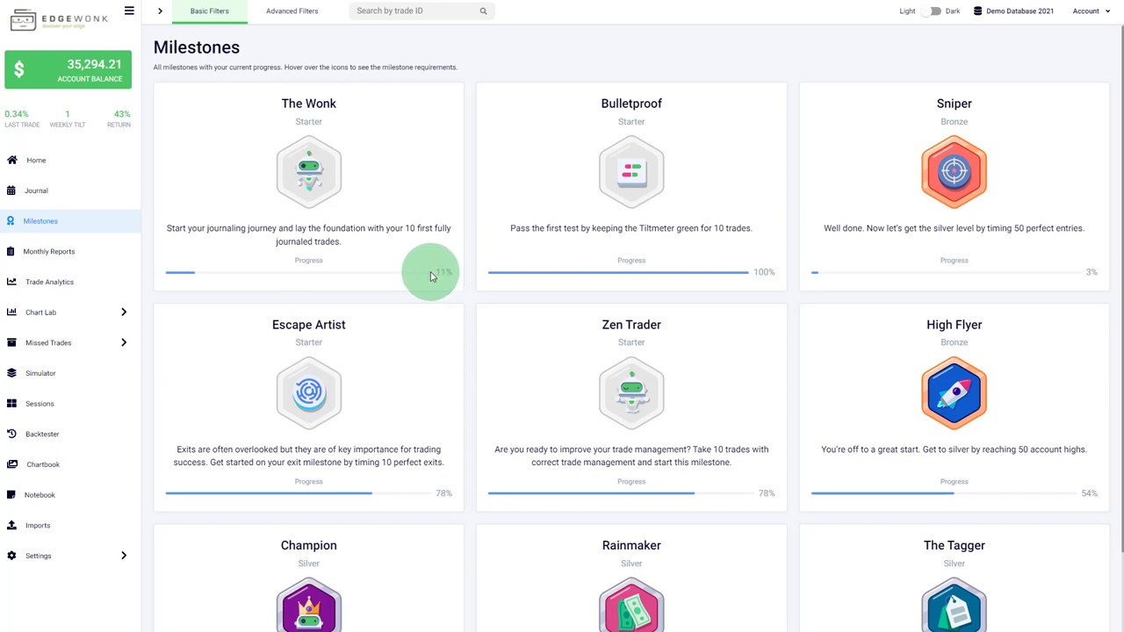
{"action": "mouse_move", "coordinate": [426, 272]}
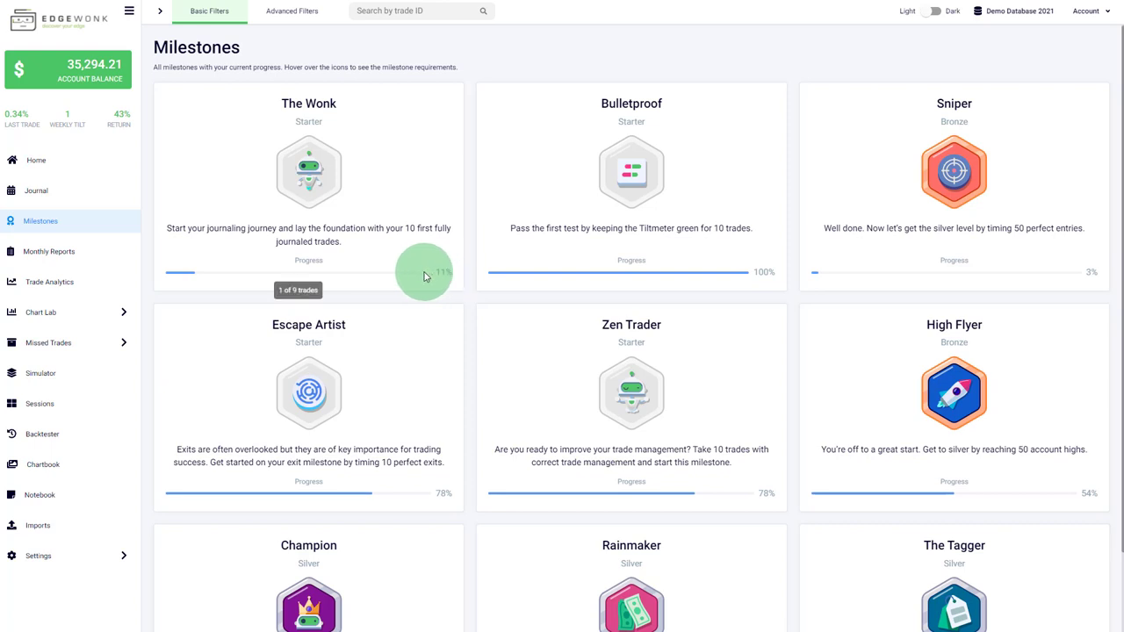
{"action": "mouse_move", "coordinate": [431, 277]}
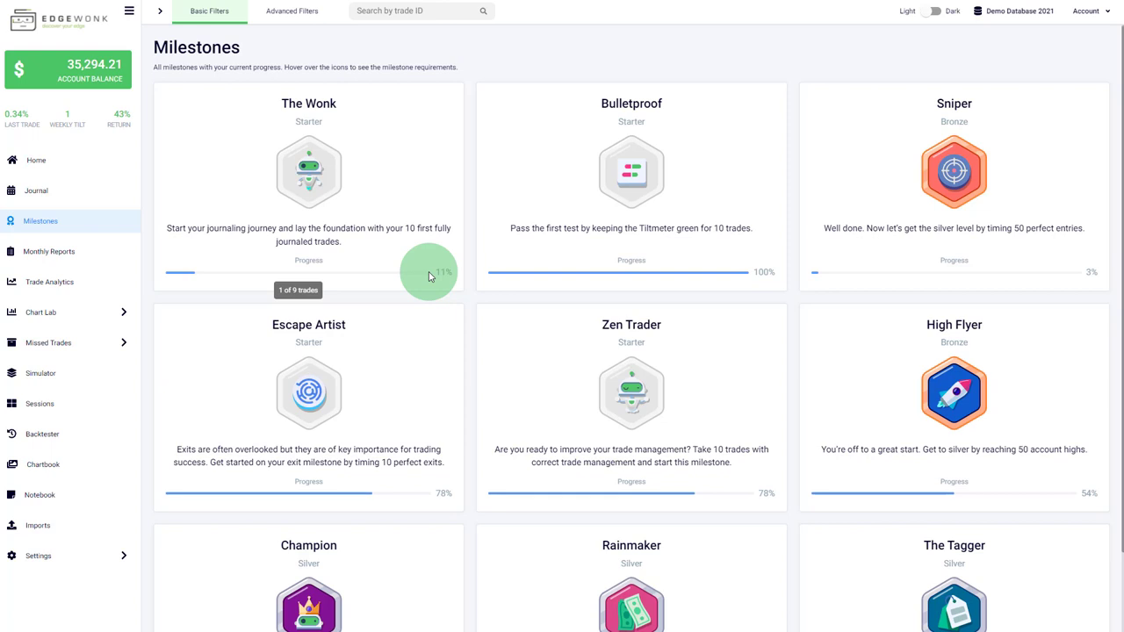
{"action": "mouse_move", "coordinate": [496, 283]}
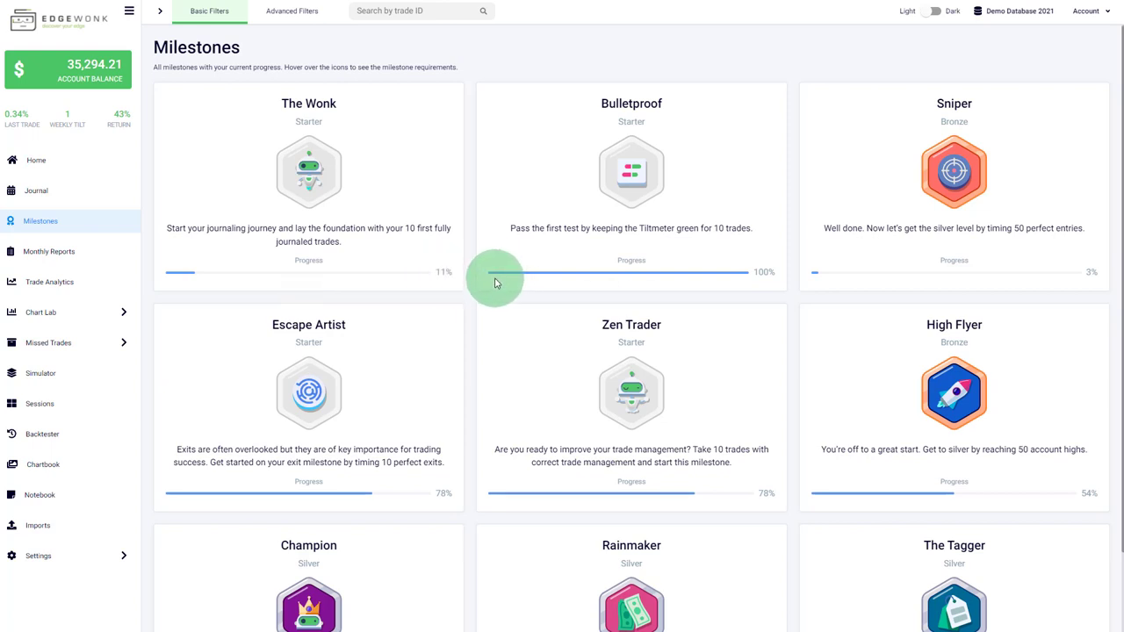
{"action": "mouse_move", "coordinate": [308, 176]}
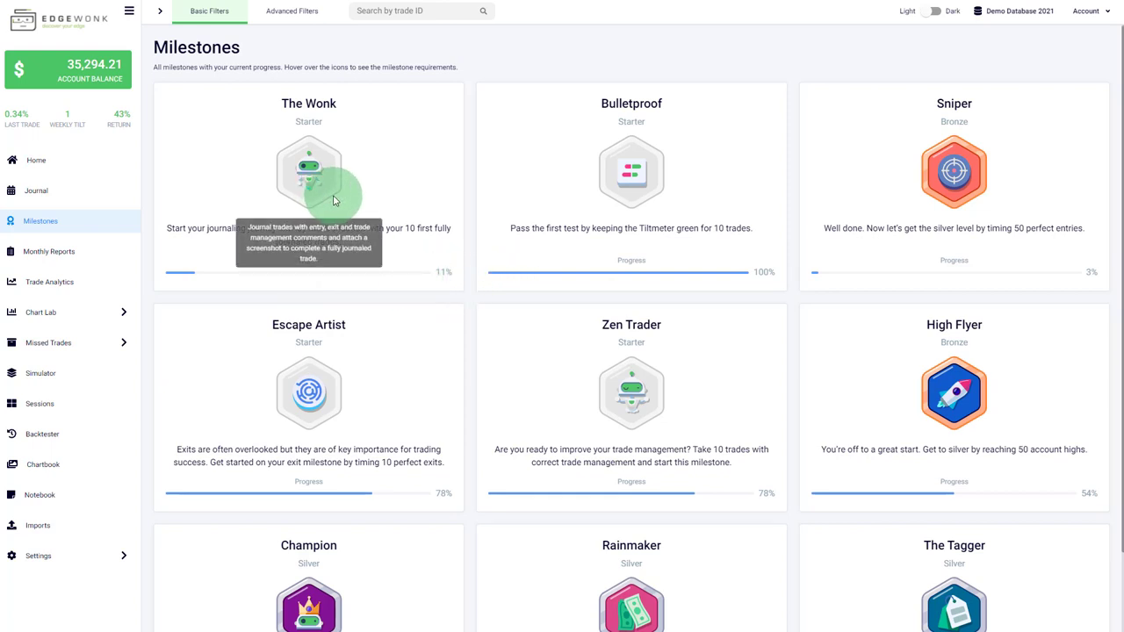
{"action": "mouse_move", "coordinate": [398, 252]}
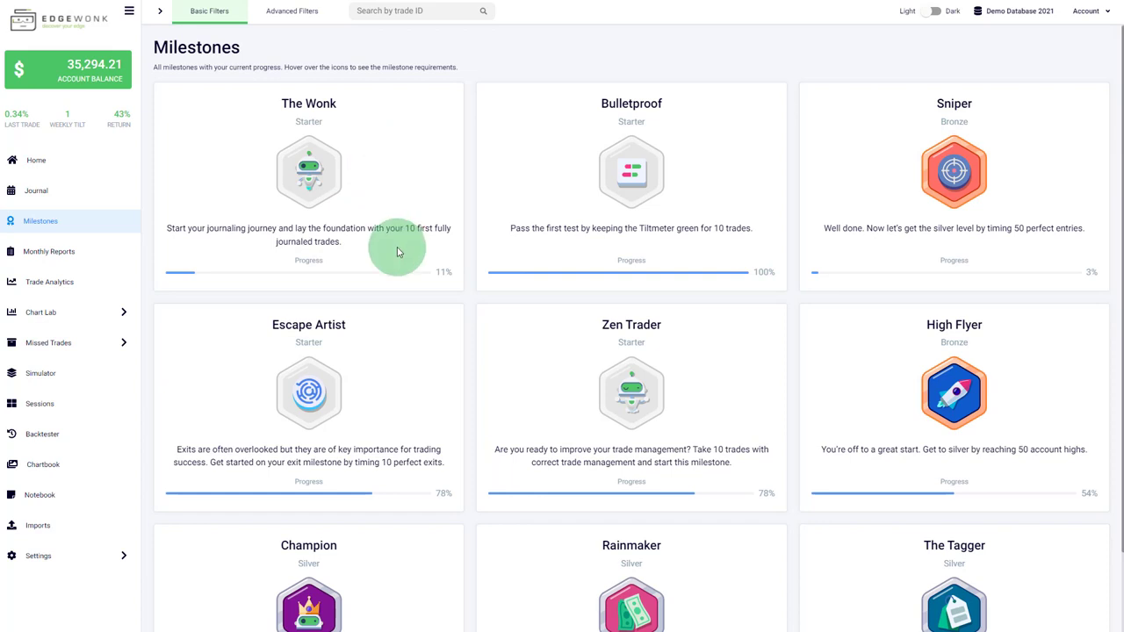
{"action": "mouse_move", "coordinate": [382, 191]}
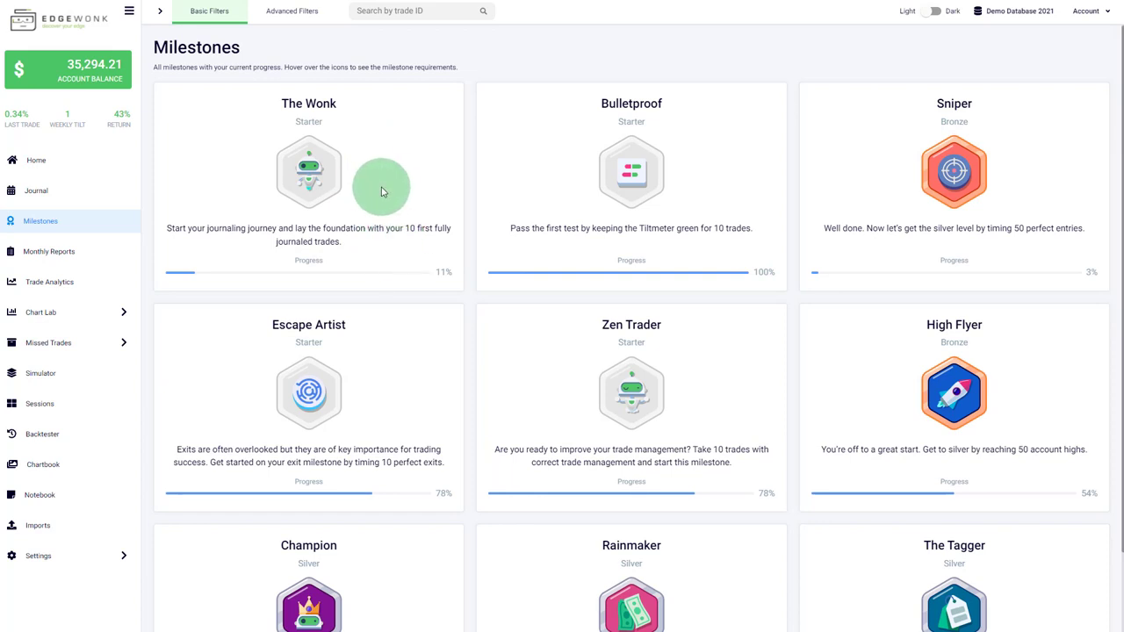
{"action": "mouse_move", "coordinate": [430, 258]}
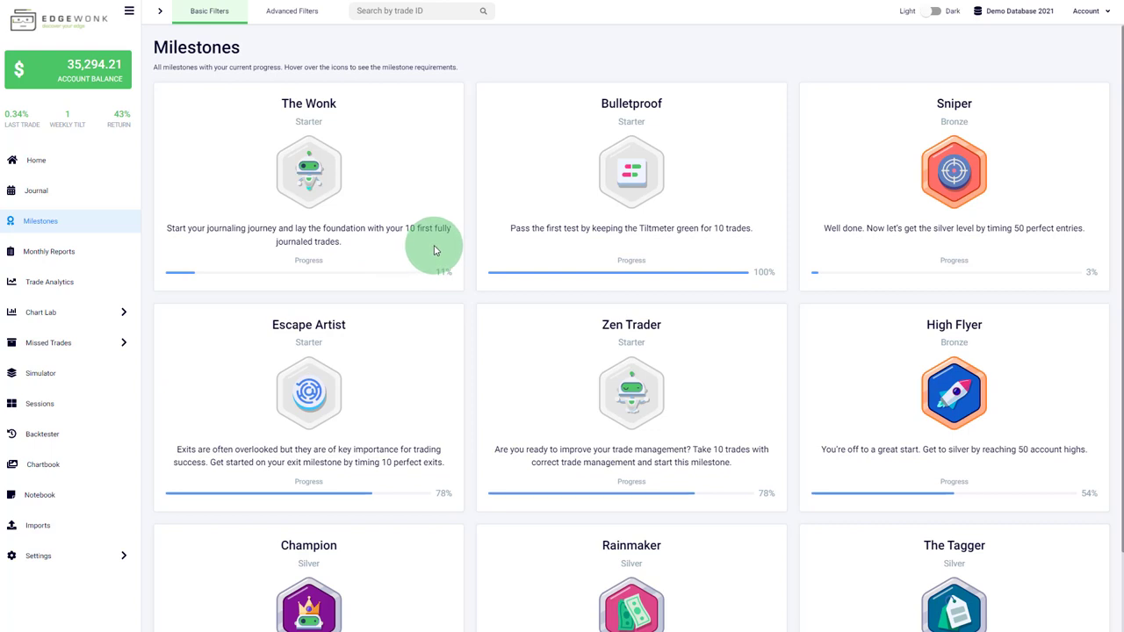
{"action": "mouse_move", "coordinate": [470, 251]}
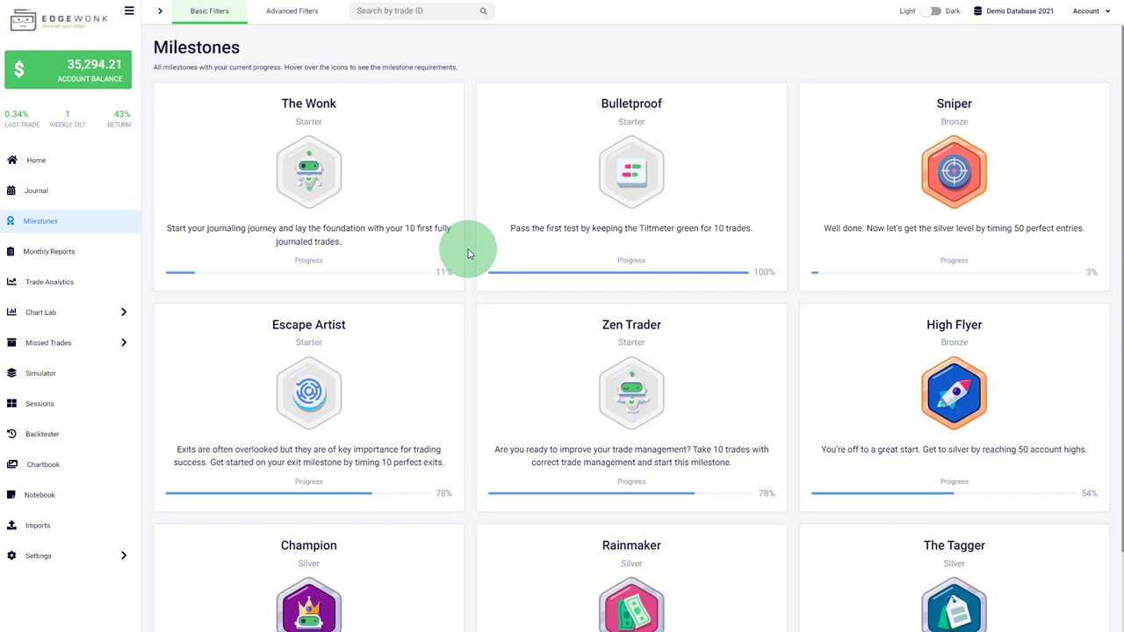
{"action": "mouse_move", "coordinate": [391, 260]}
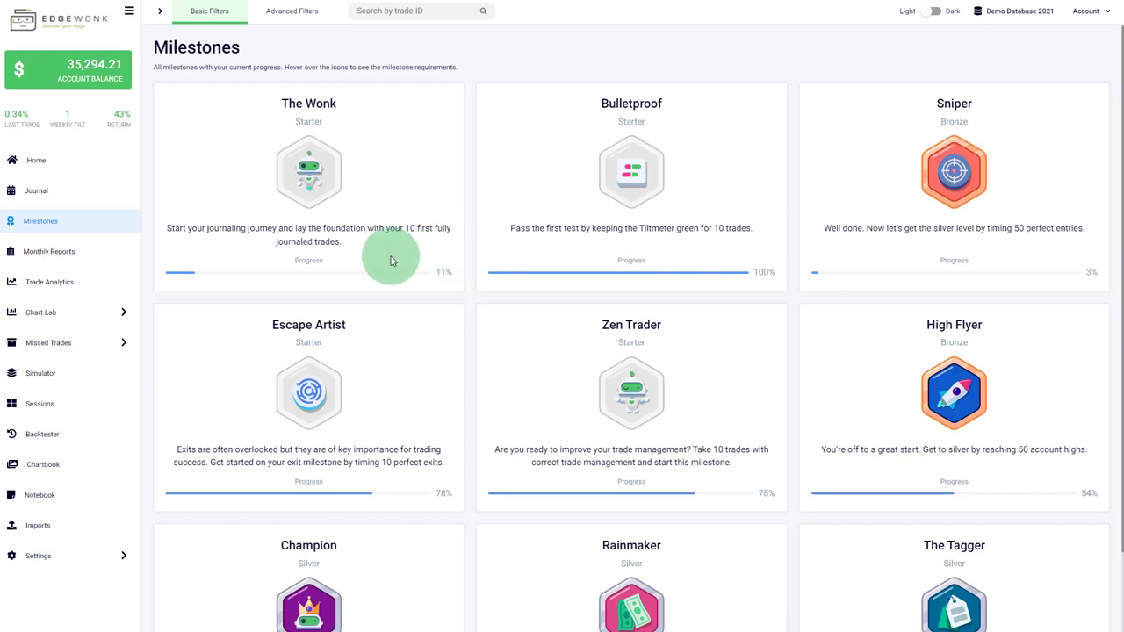
{"action": "mouse_move", "coordinate": [310, 252]}
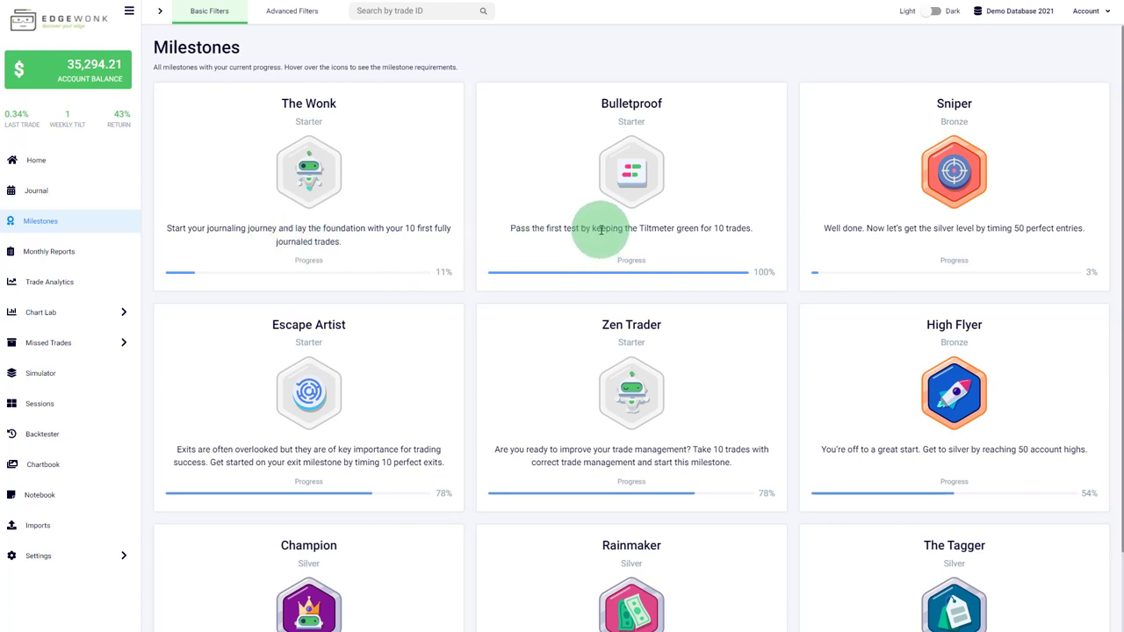
{"action": "mouse_move", "coordinate": [851, 251]}
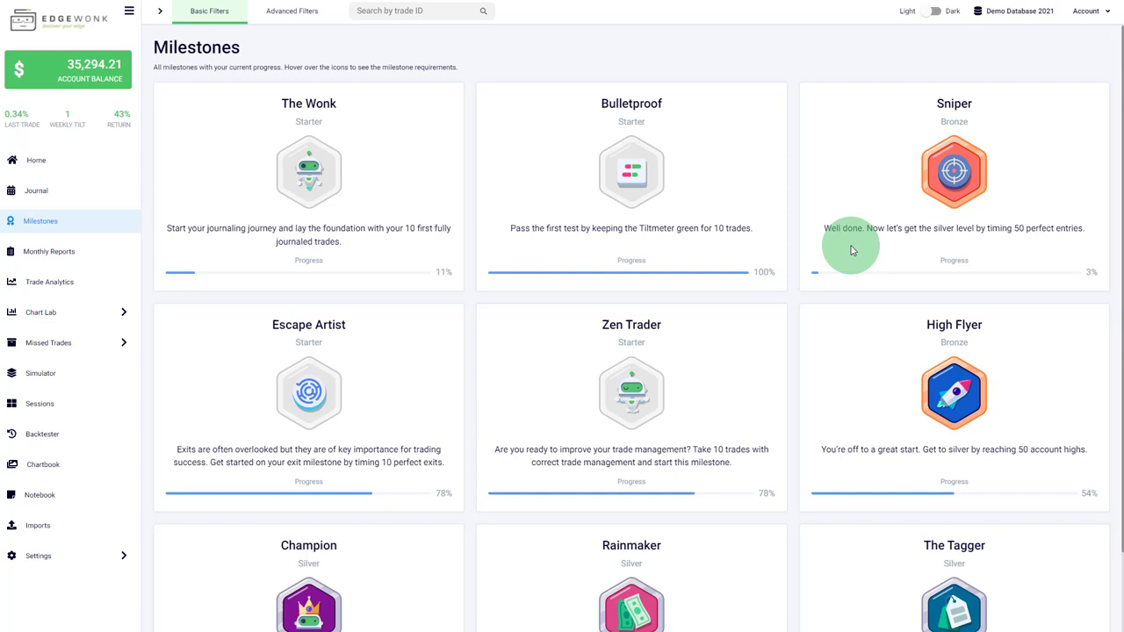
{"action": "mouse_move", "coordinate": [690, 384]}
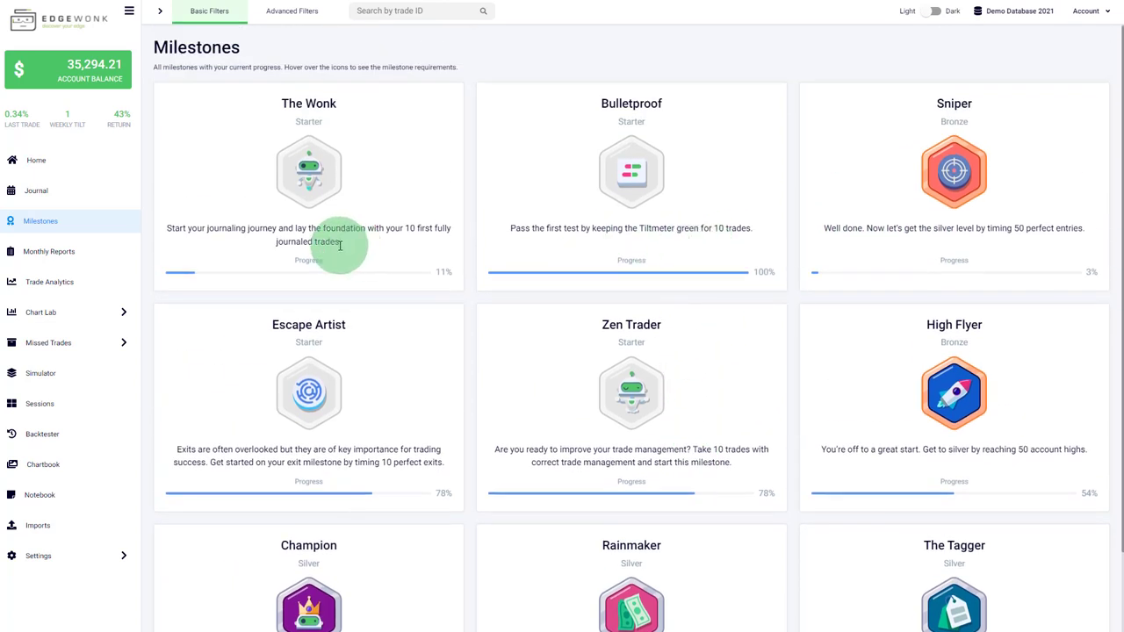
{"action": "mouse_move", "coordinate": [308, 171]}
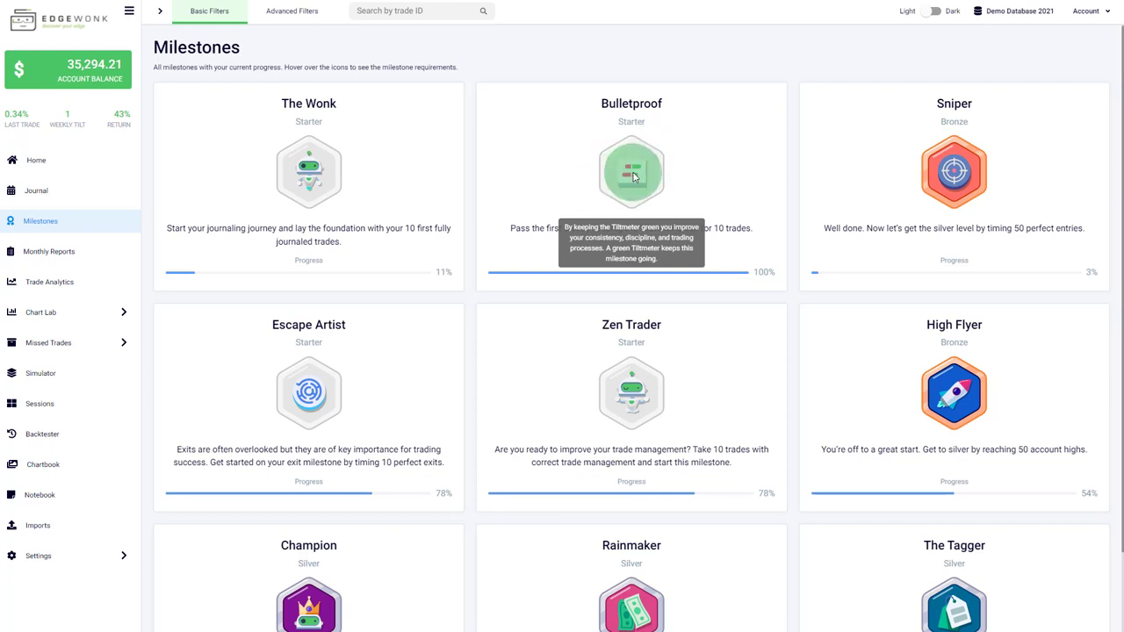
{"action": "mouse_move", "coordinate": [954, 176]}
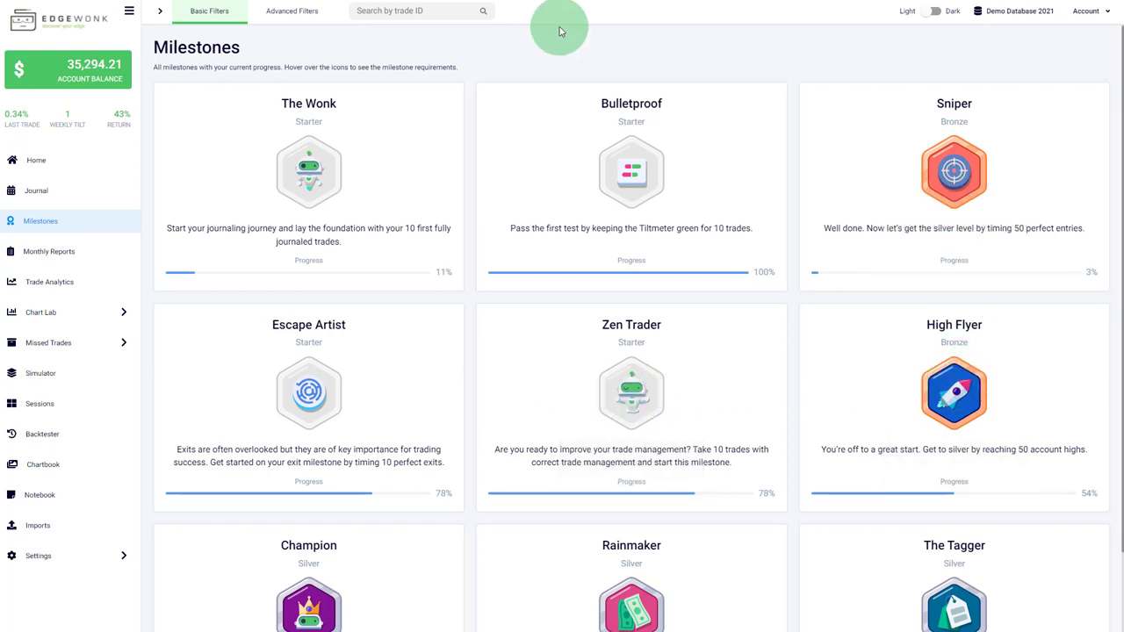
{"action": "mouse_move", "coordinate": [553, 33]}
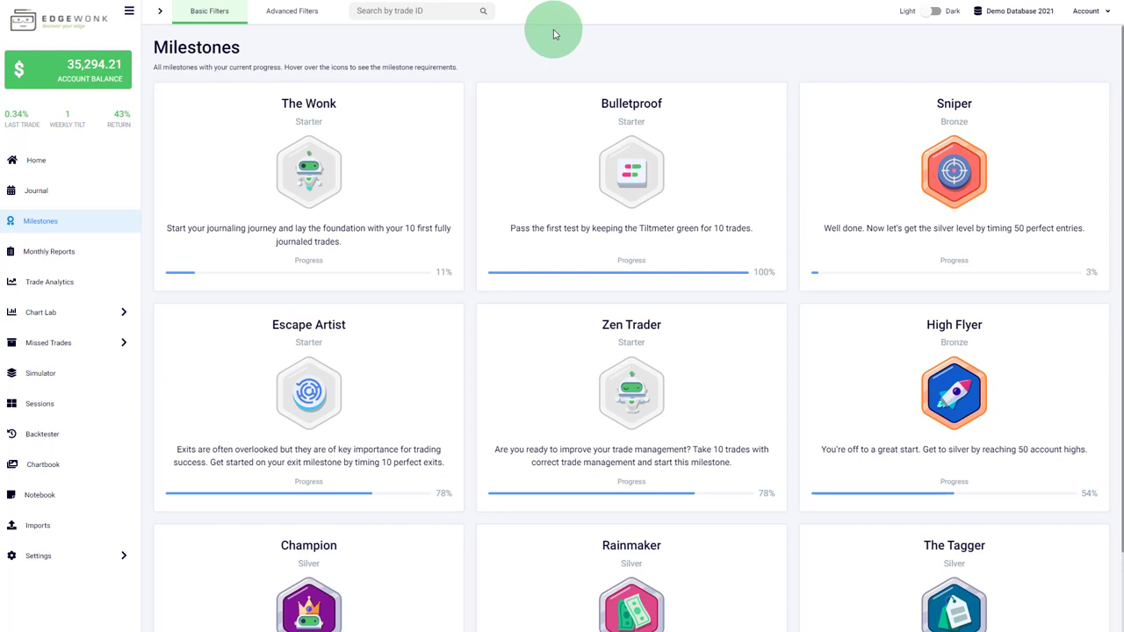
{"action": "mouse_move", "coordinate": [563, 41]}
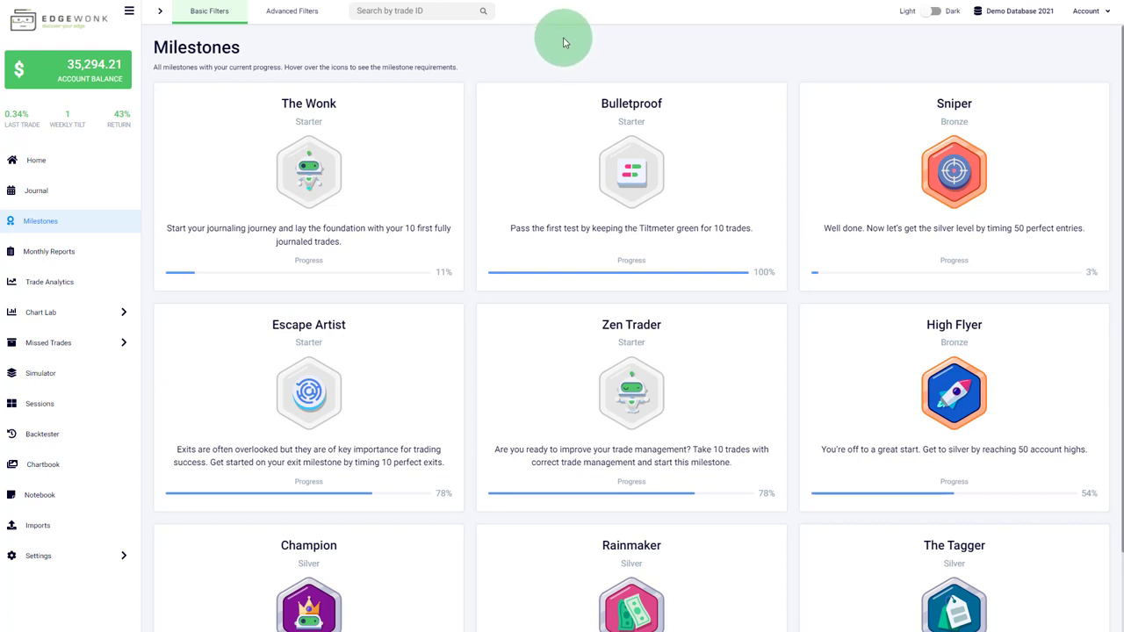
{"action": "mouse_move", "coordinate": [561, 33]}
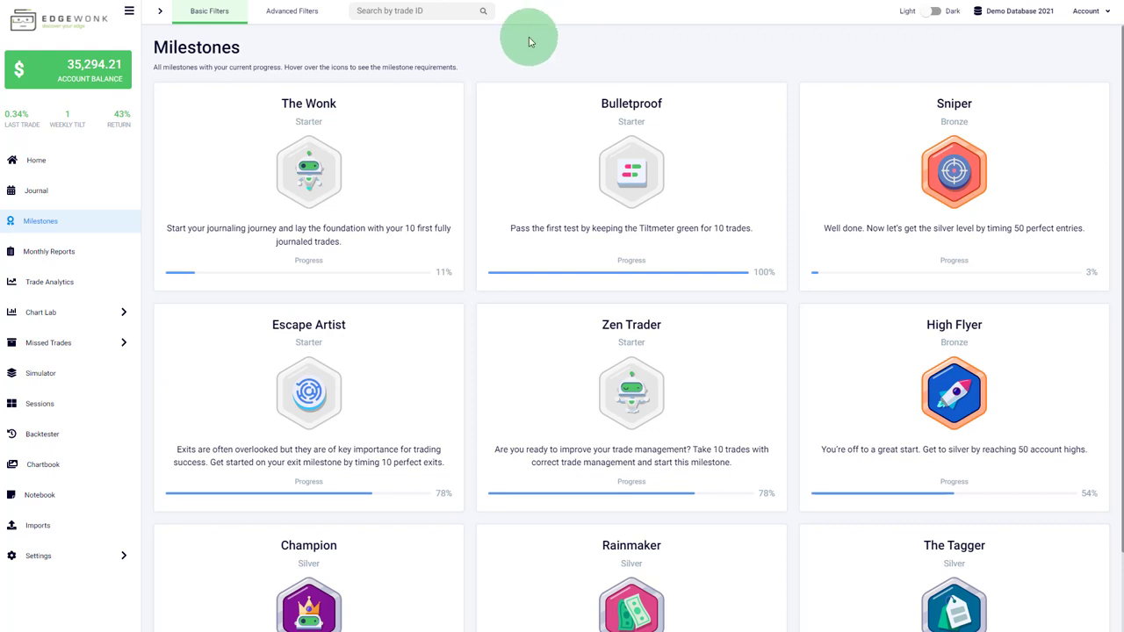
{"action": "mouse_move", "coordinate": [309, 173]}
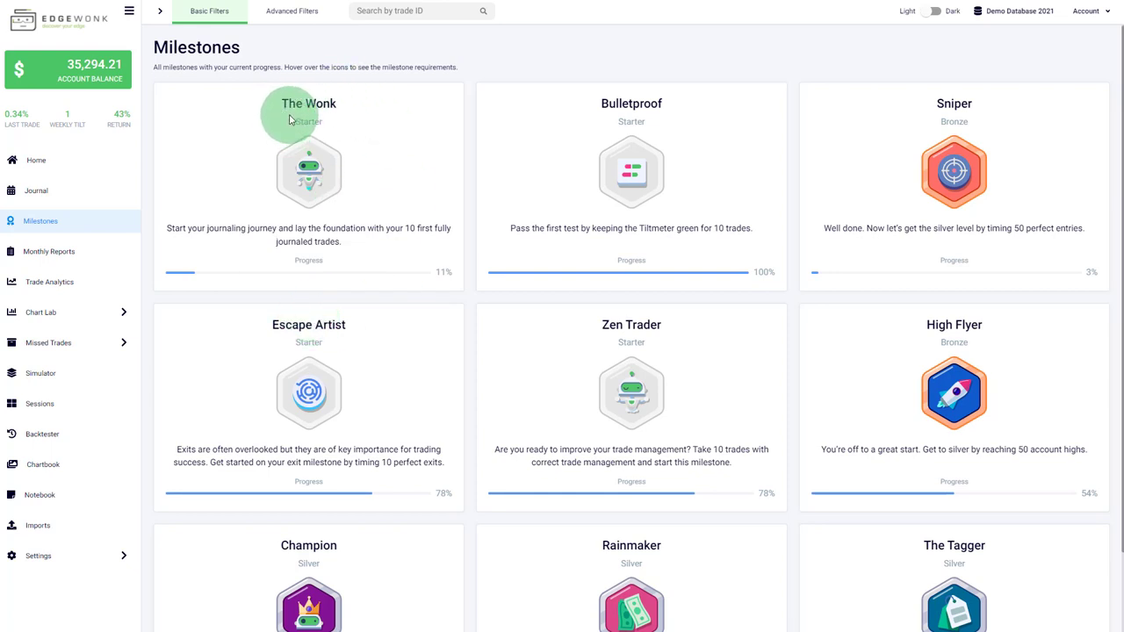
{"action": "mouse_move", "coordinate": [642, 79]}
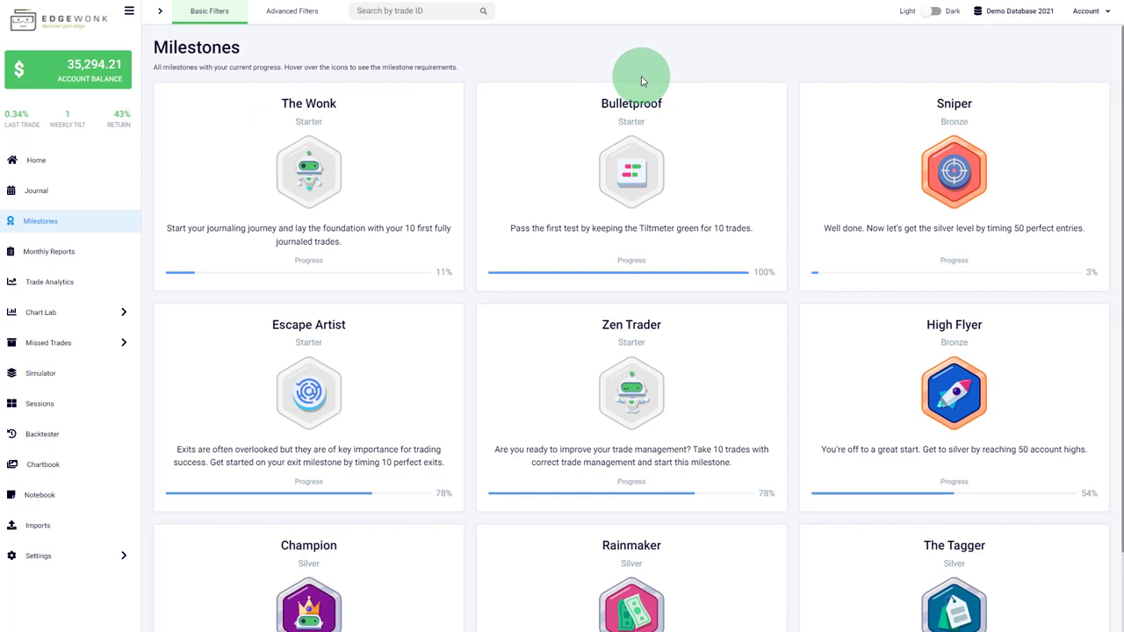
{"action": "mouse_move", "coordinate": [633, 69]}
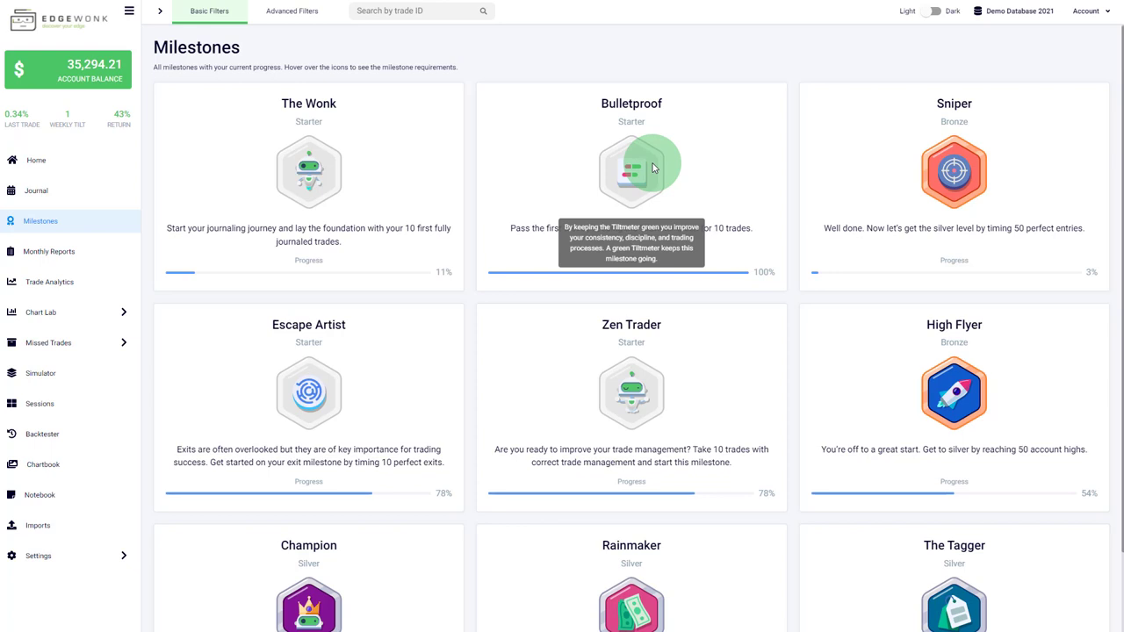
{"action": "mouse_move", "coordinate": [1018, 159]}
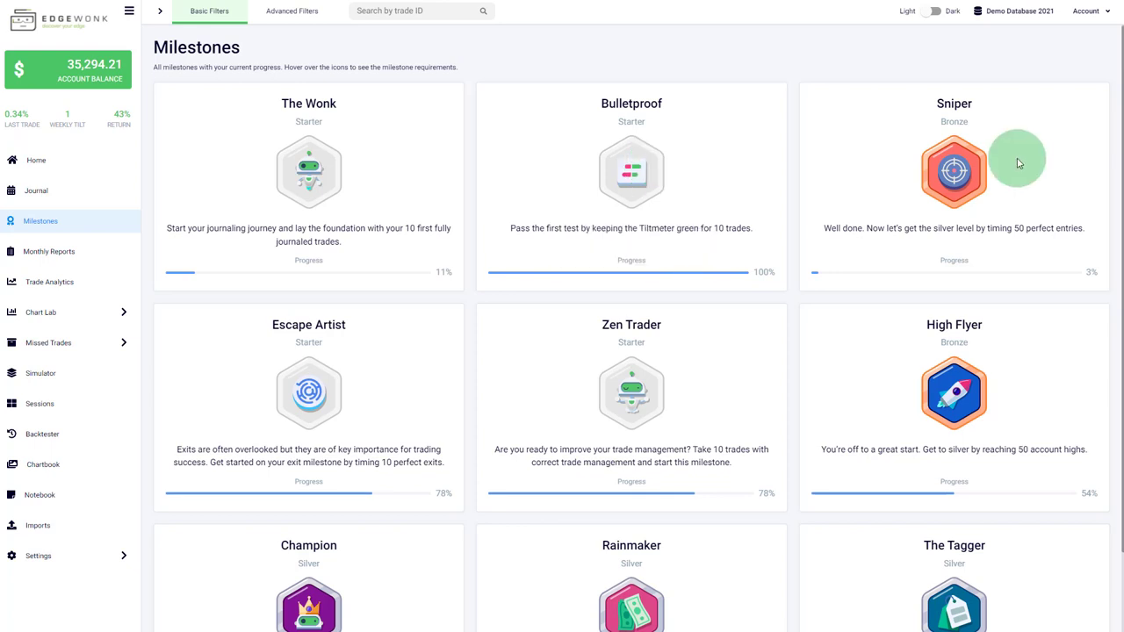
{"action": "mouse_move", "coordinate": [1015, 169]}
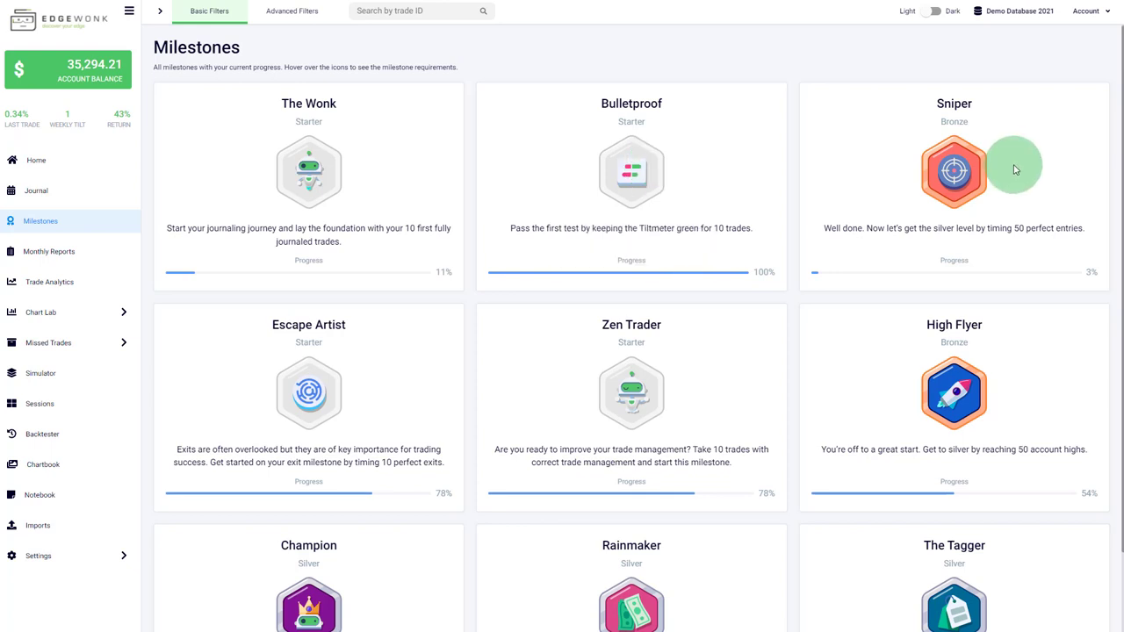
{"action": "mouse_move", "coordinate": [1019, 217]}
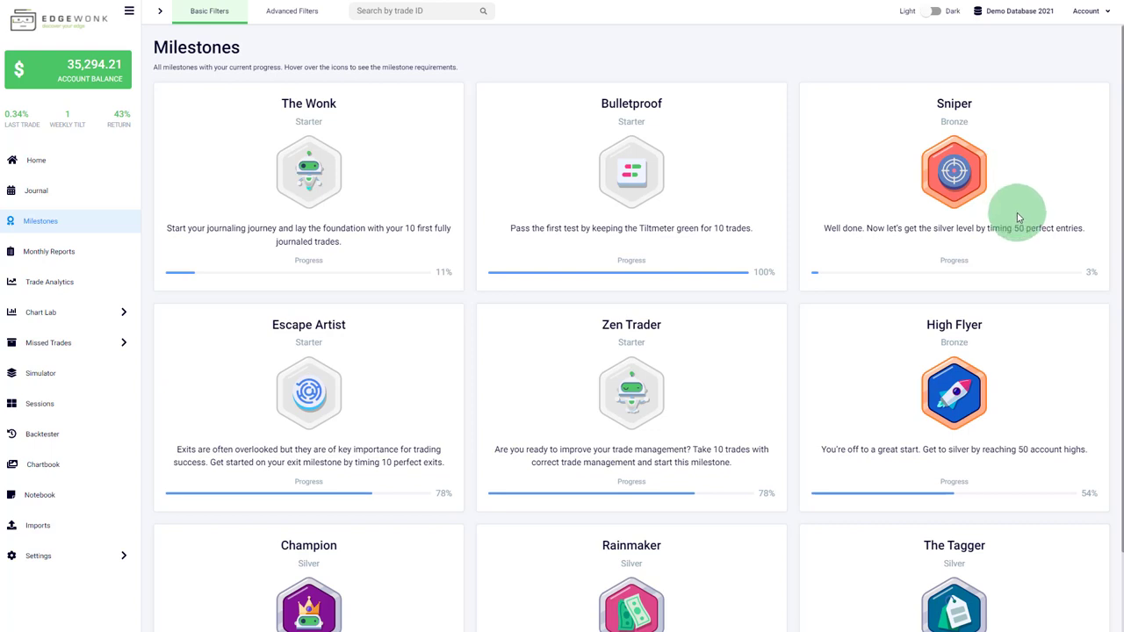
{"action": "mouse_move", "coordinate": [1017, 190]}
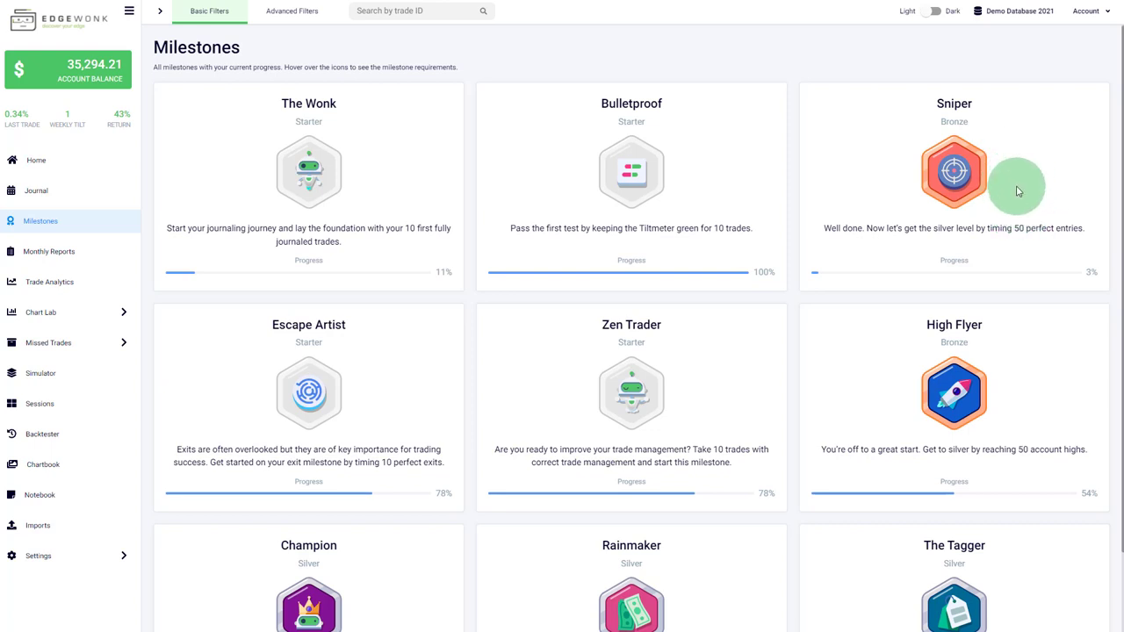
{"action": "mouse_move", "coordinate": [1021, 202]}
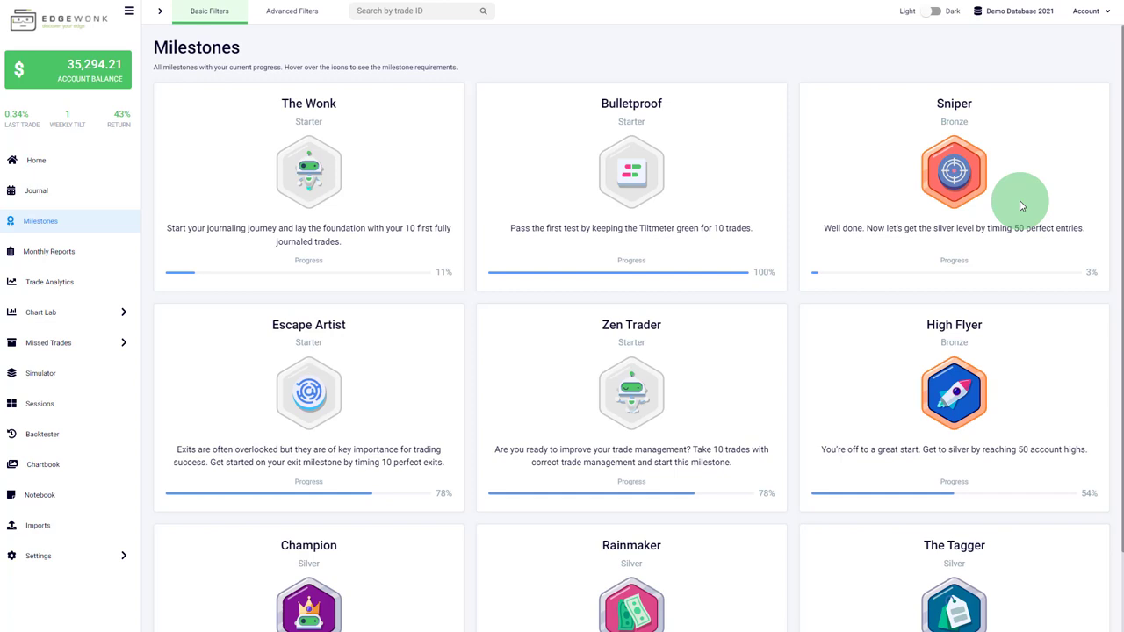
{"action": "mouse_move", "coordinate": [1019, 202]}
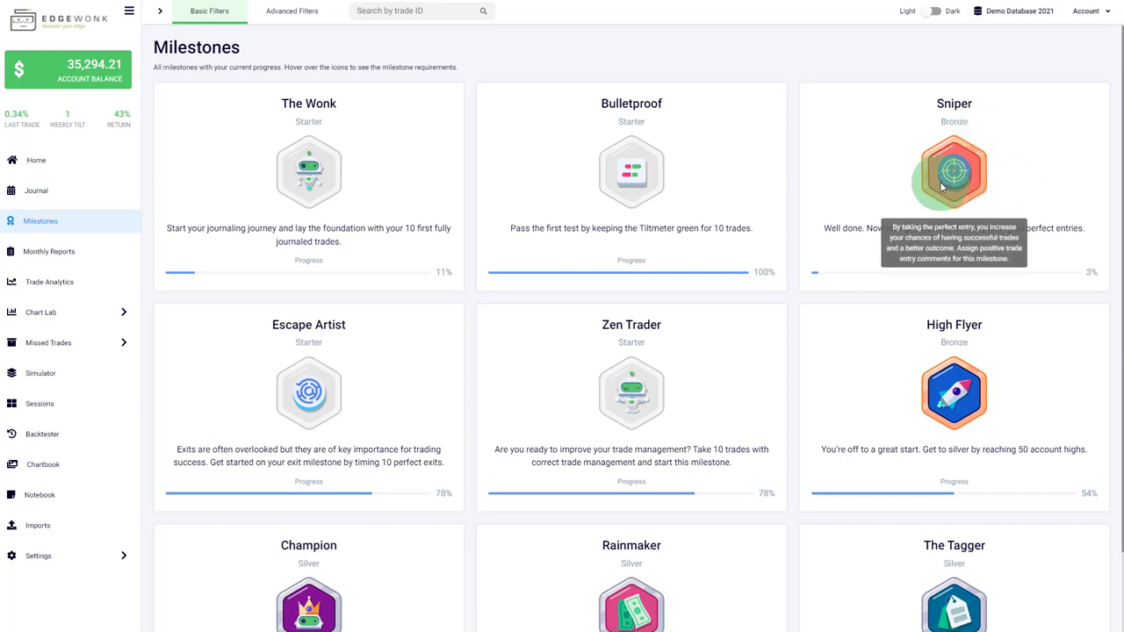
{"action": "mouse_move", "coordinate": [329, 303]}
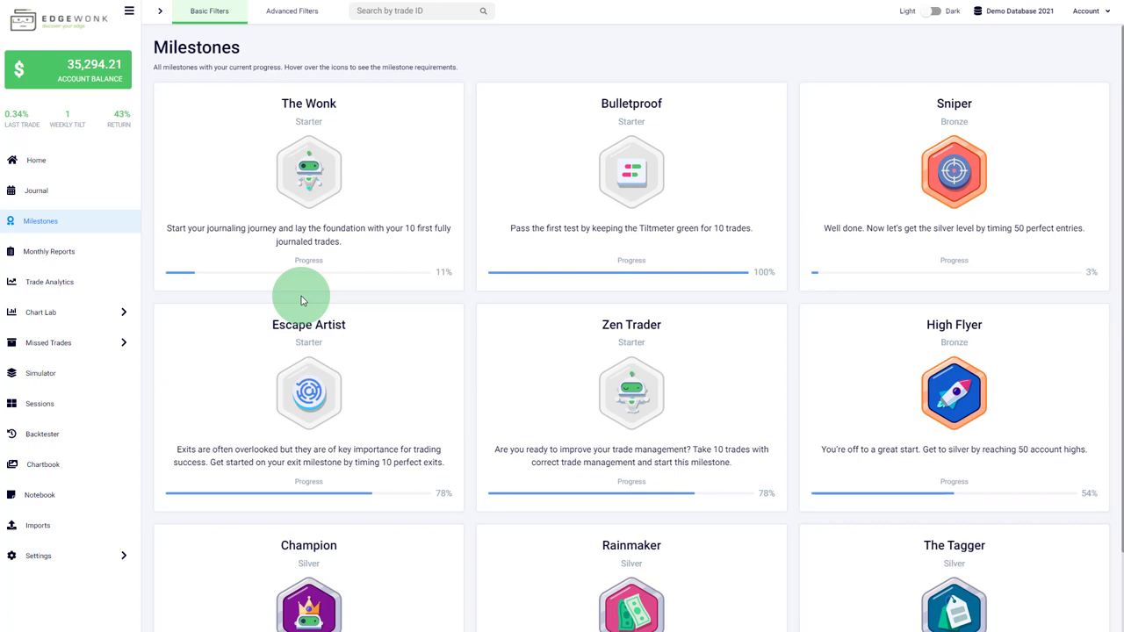
{"action": "mouse_move", "coordinate": [303, 302]}
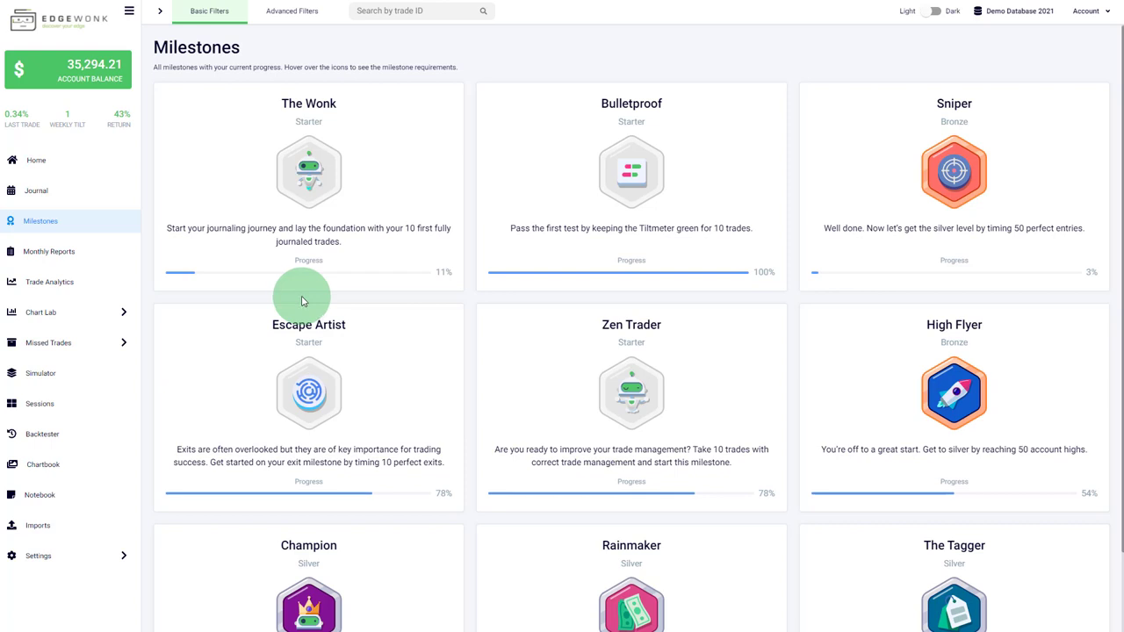
{"action": "mouse_move", "coordinate": [308, 393]}
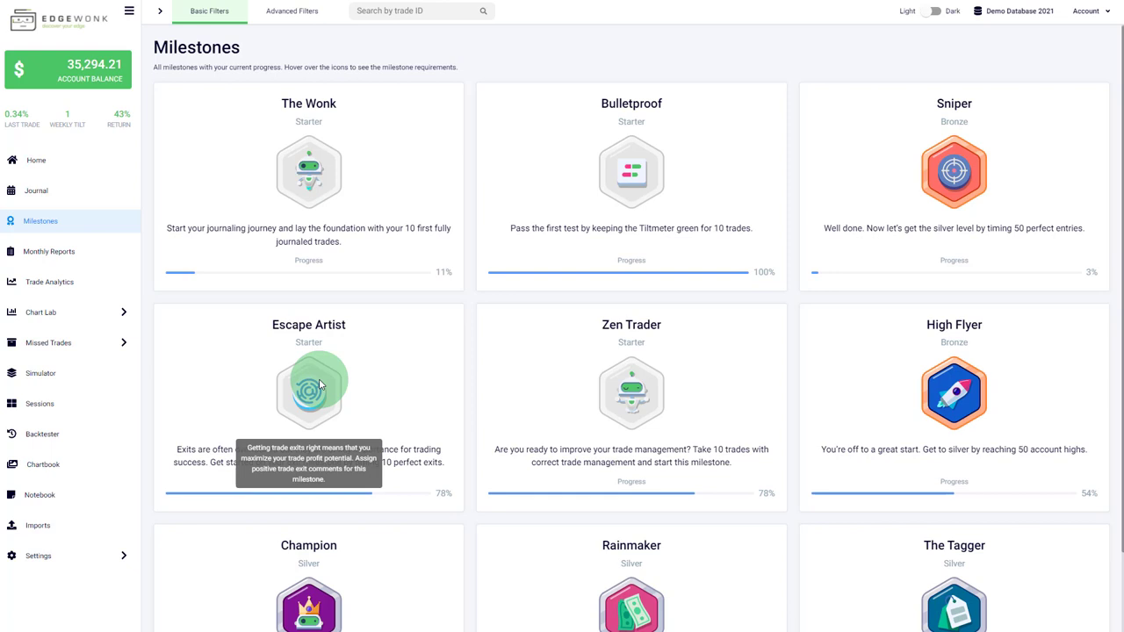
{"action": "mouse_move", "coordinate": [714, 386]}
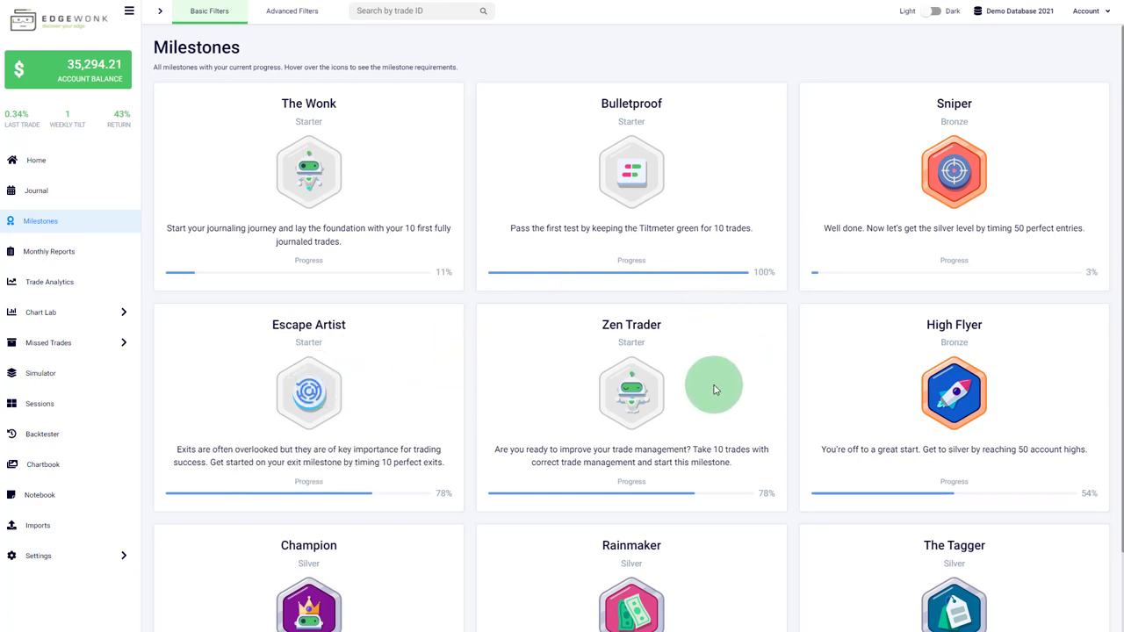
{"action": "mouse_move", "coordinate": [698, 420]}
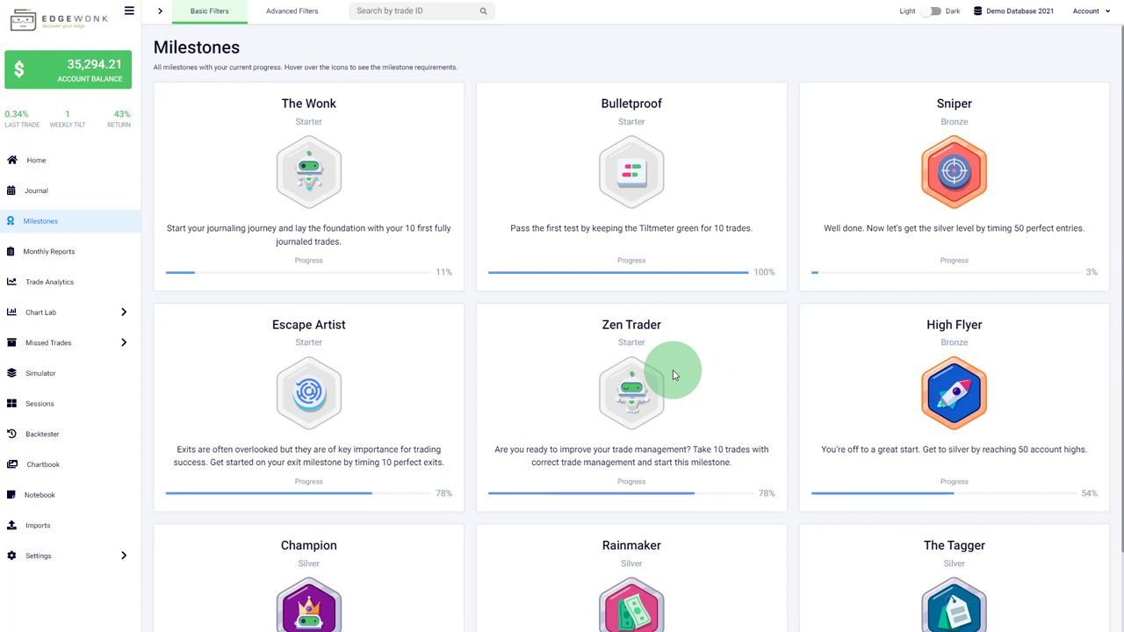
{"action": "mouse_move", "coordinate": [922, 303]}
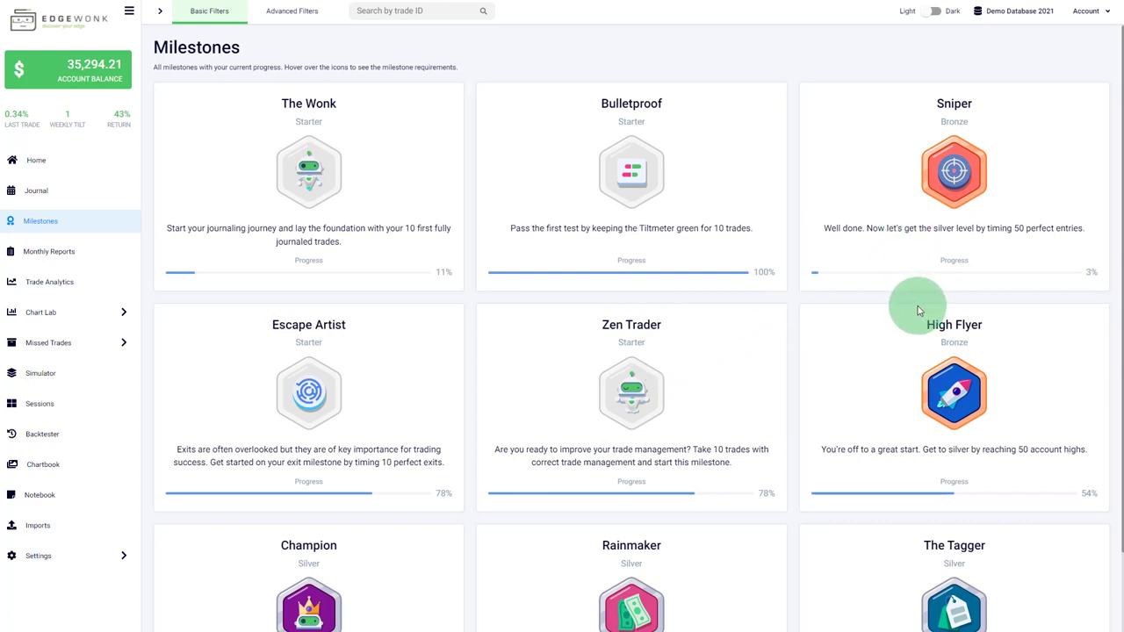
{"action": "mouse_move", "coordinate": [916, 305]}
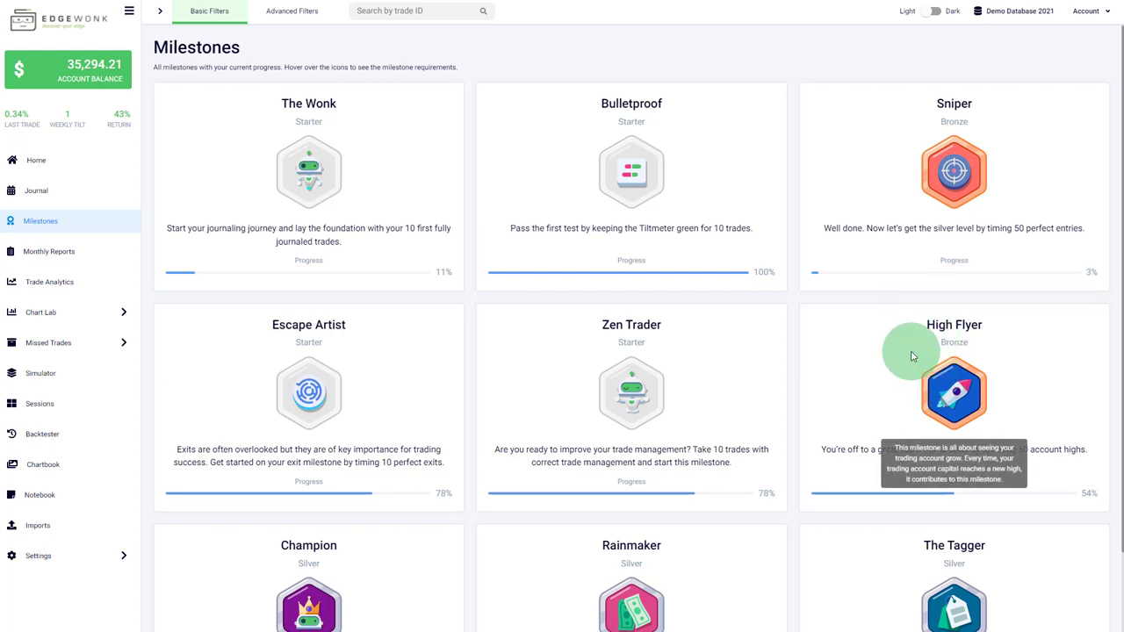
- Scroll down to the silver Champion, Rainmaker and The Tagger badge cards
{"action": "scroll", "scroll_direction": "down", "scroll_amount": 3}
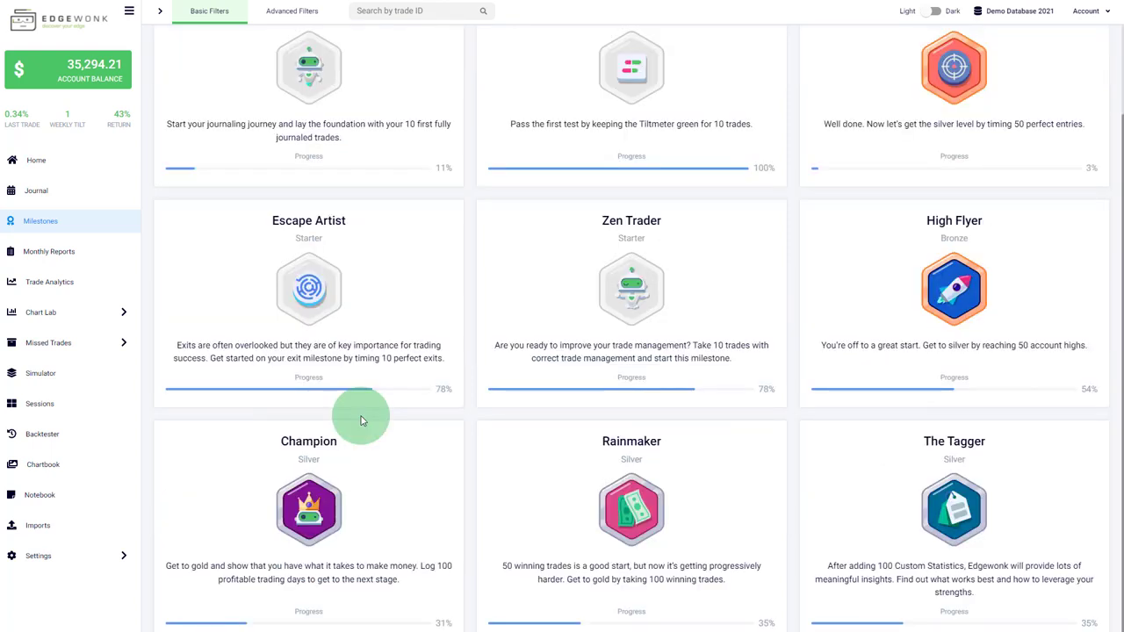
{"action": "mouse_move", "coordinate": [356, 432]}
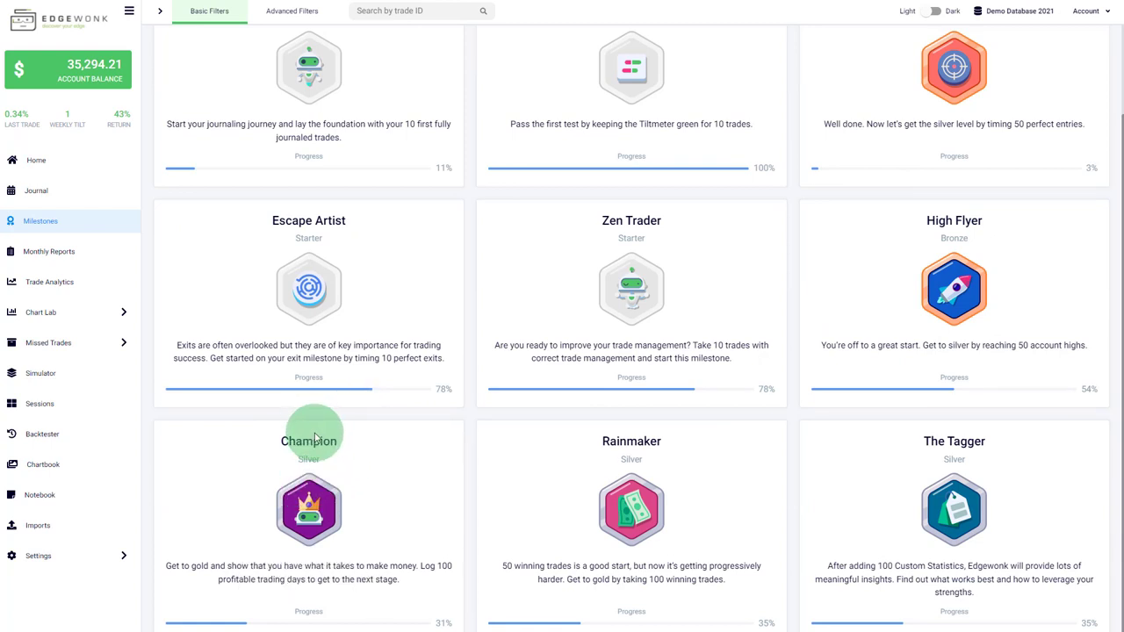
{"action": "mouse_move", "coordinate": [615, 421]}
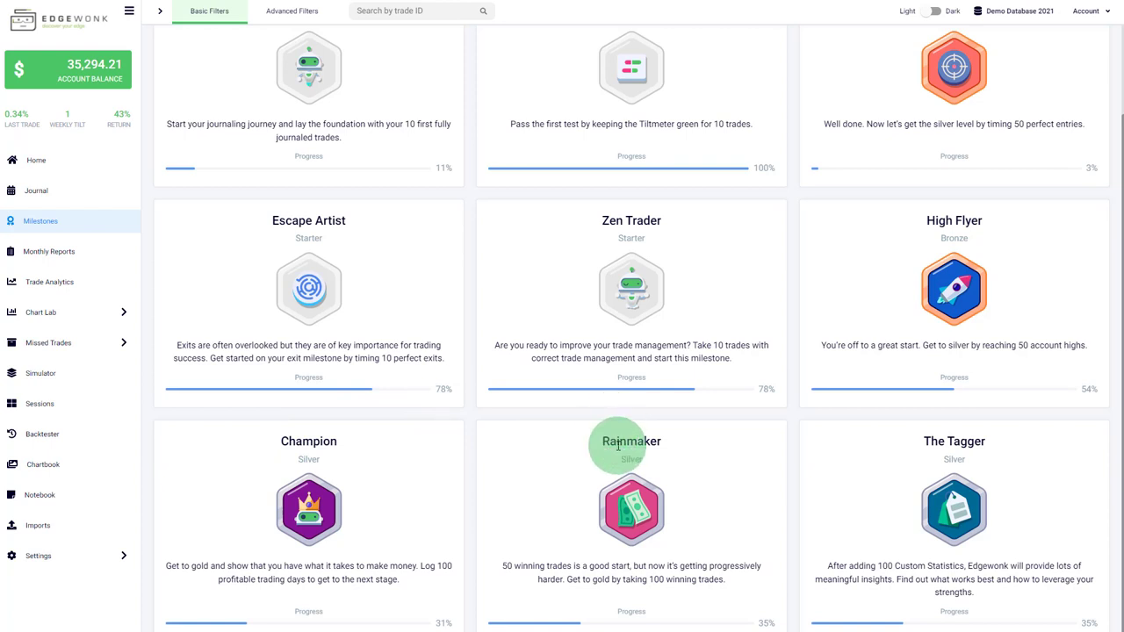
{"action": "mouse_move", "coordinate": [350, 475]}
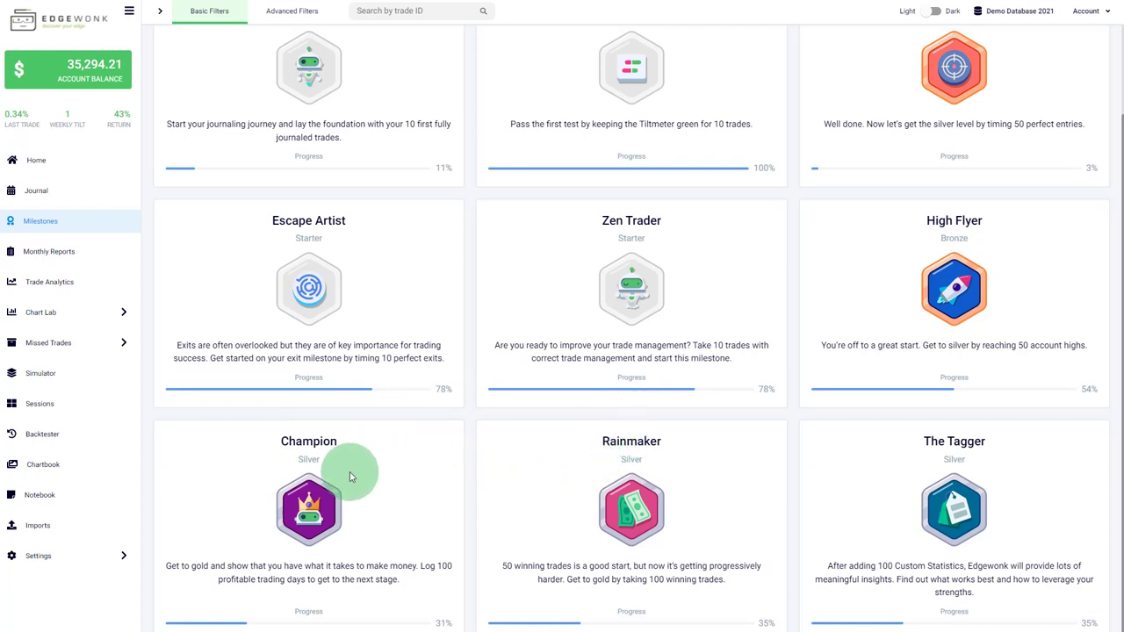
{"action": "mouse_move", "coordinate": [664, 598]}
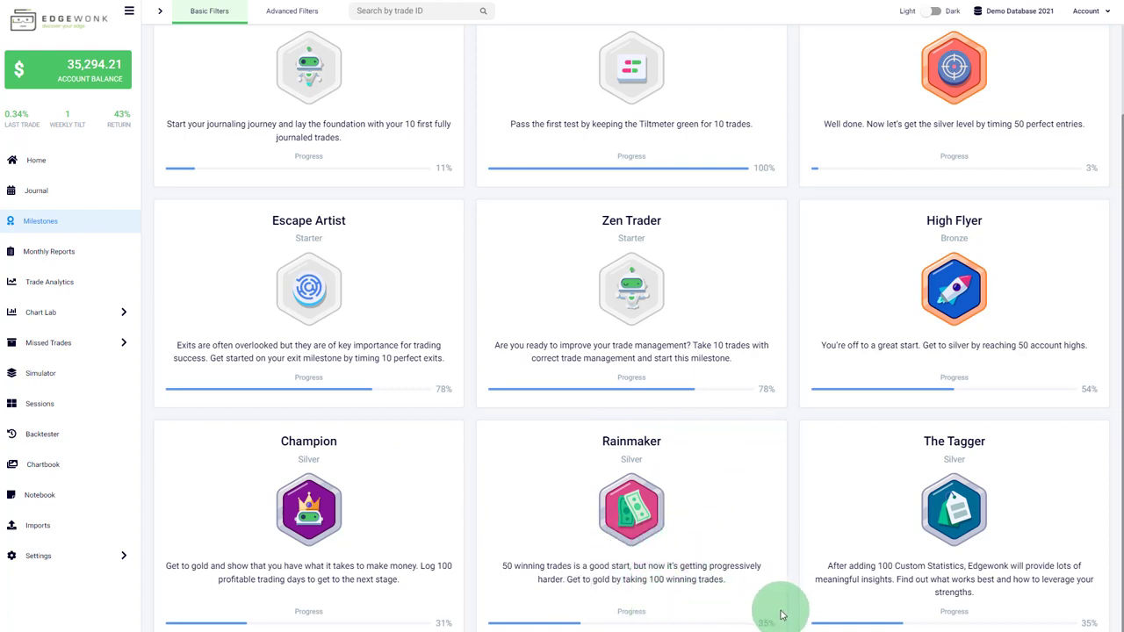
{"action": "mouse_move", "coordinate": [1001, 468]}
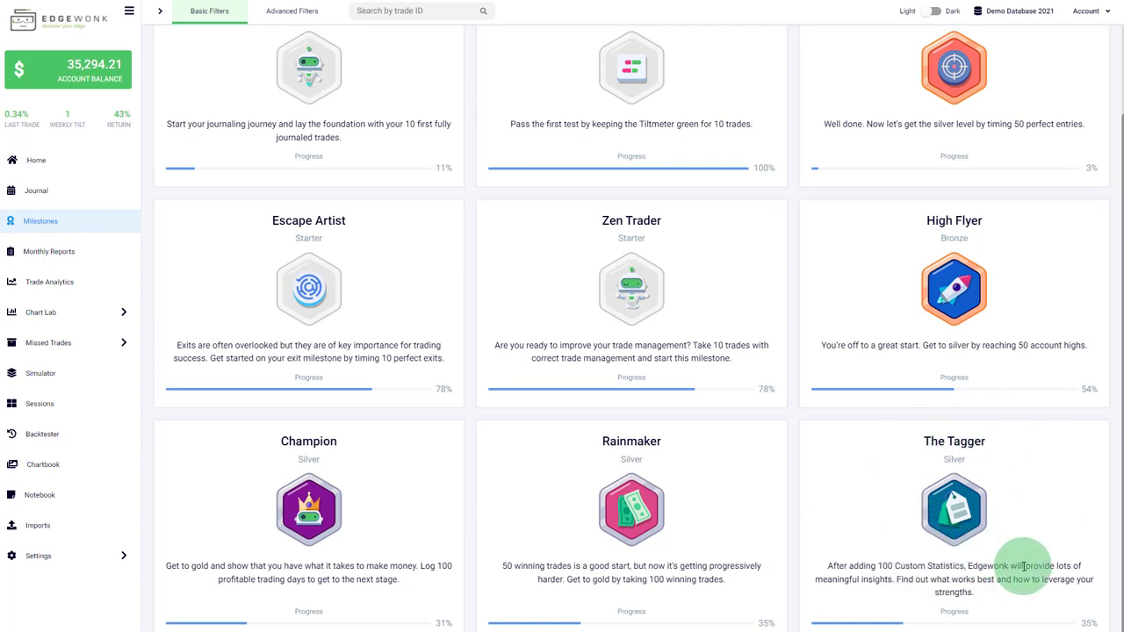
{"action": "mouse_move", "coordinate": [980, 598]}
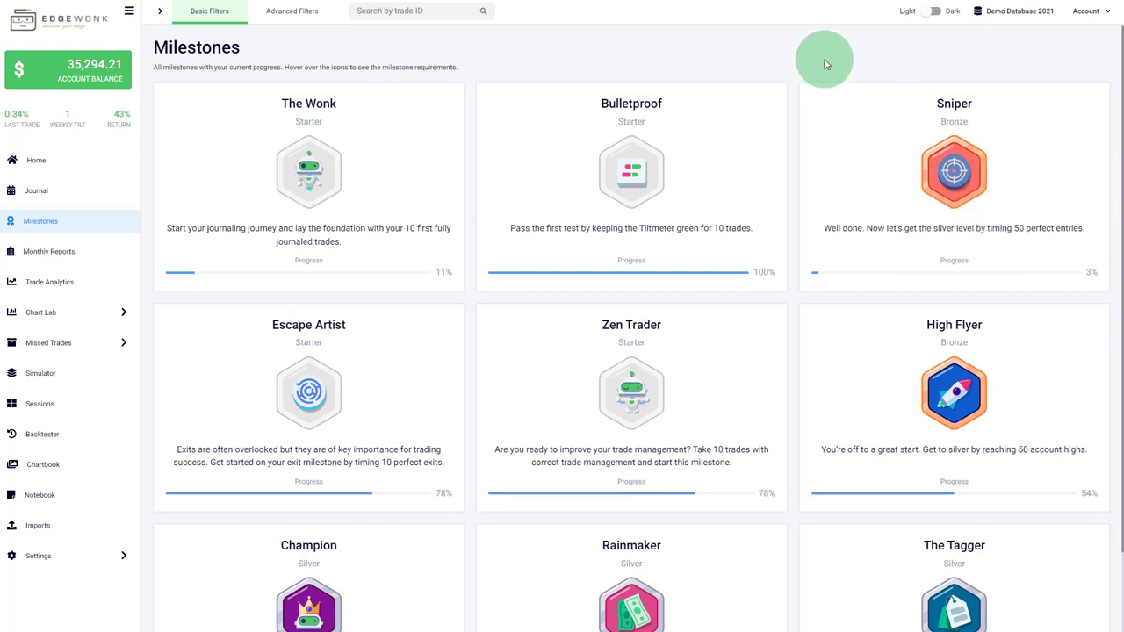
{"action": "mouse_move", "coordinate": [788, 44]}
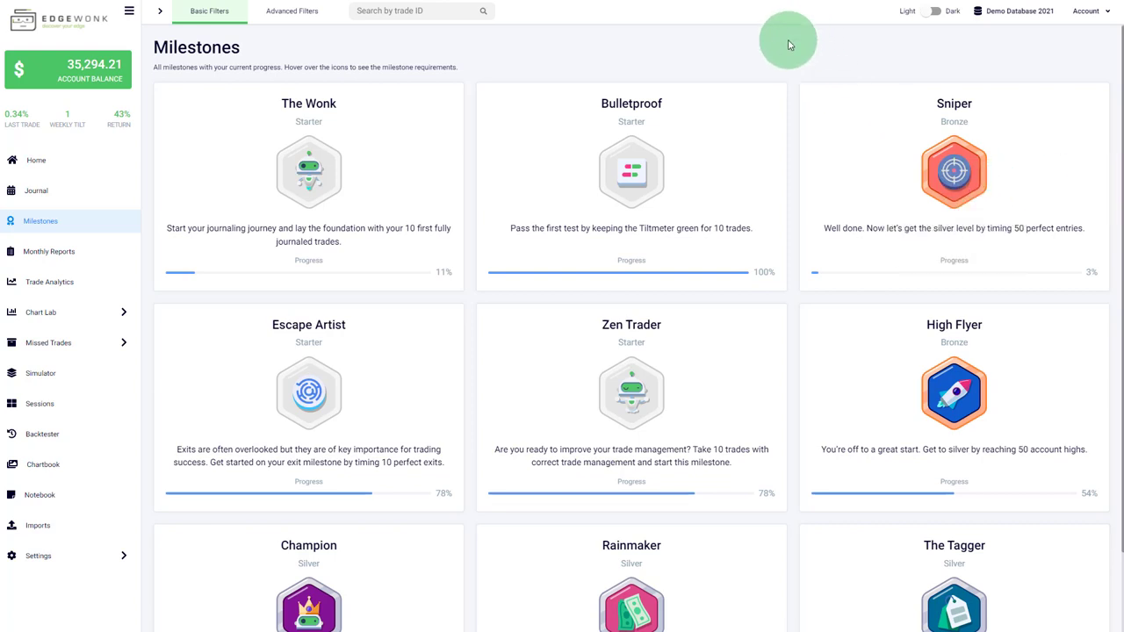
{"action": "mouse_move", "coordinate": [788, 46]}
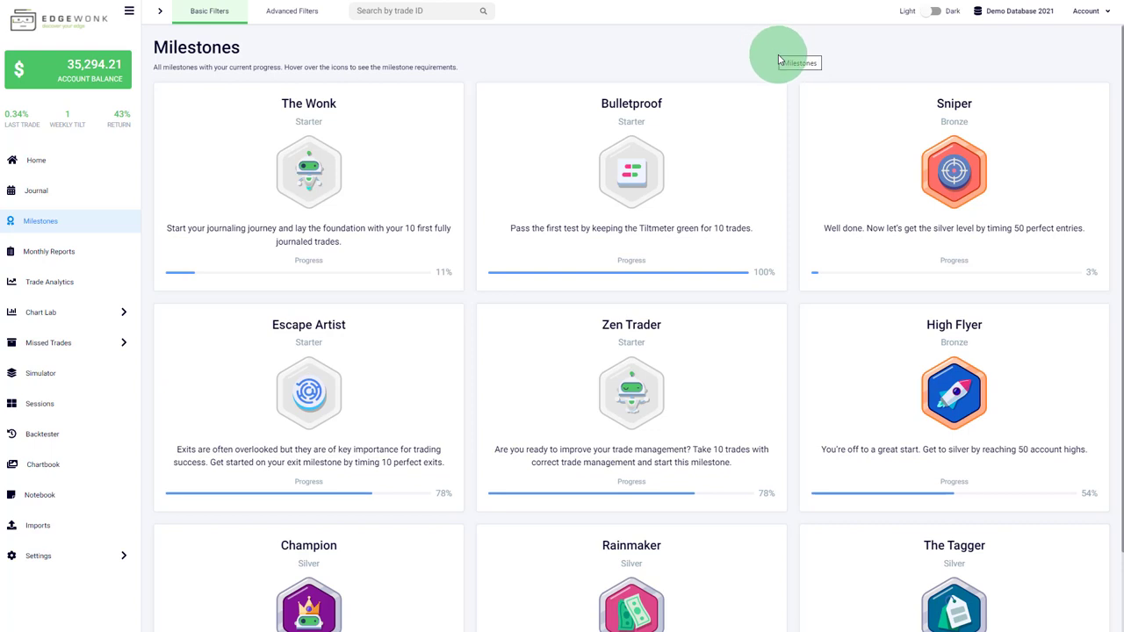
{"action": "mouse_move", "coordinate": [755, 55]}
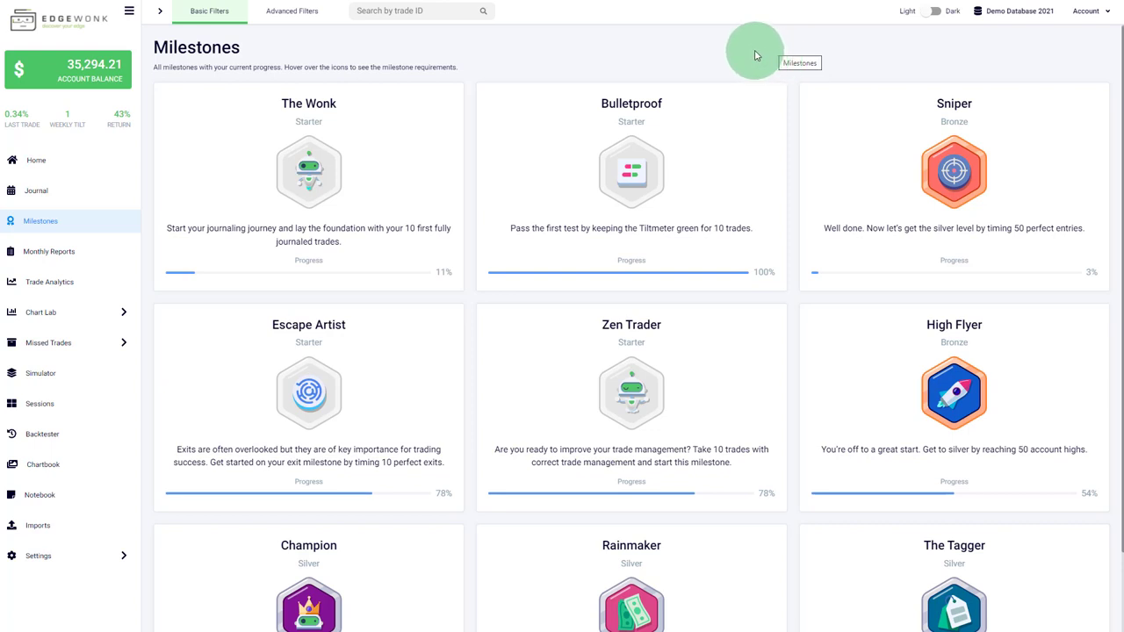
{"action": "mouse_move", "coordinate": [752, 56]}
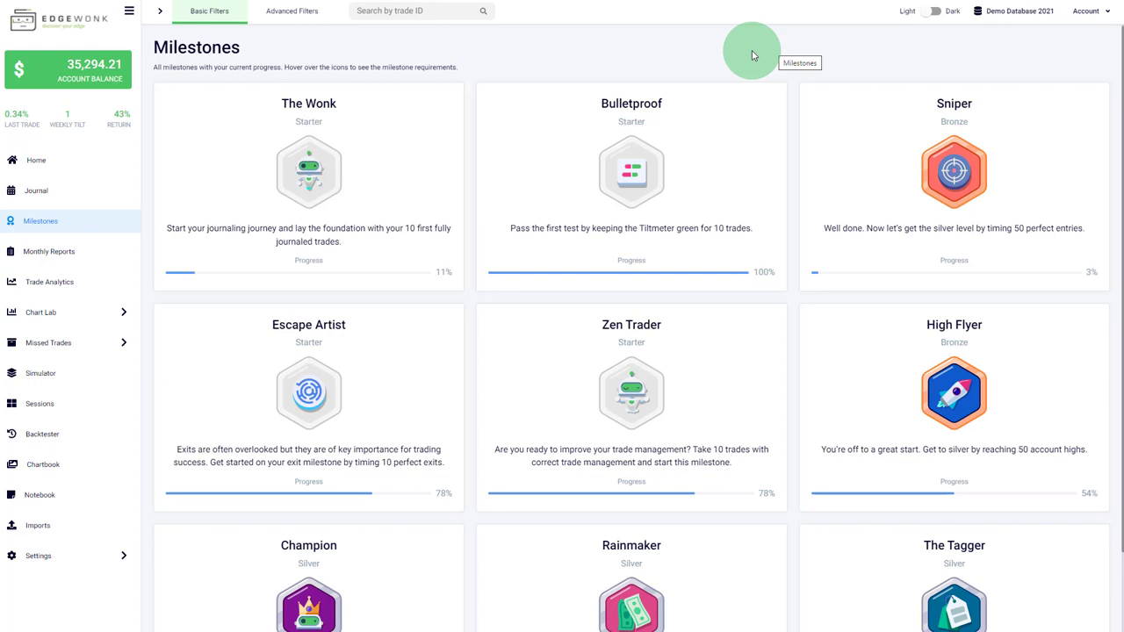
{"action": "mouse_move", "coordinate": [749, 54]}
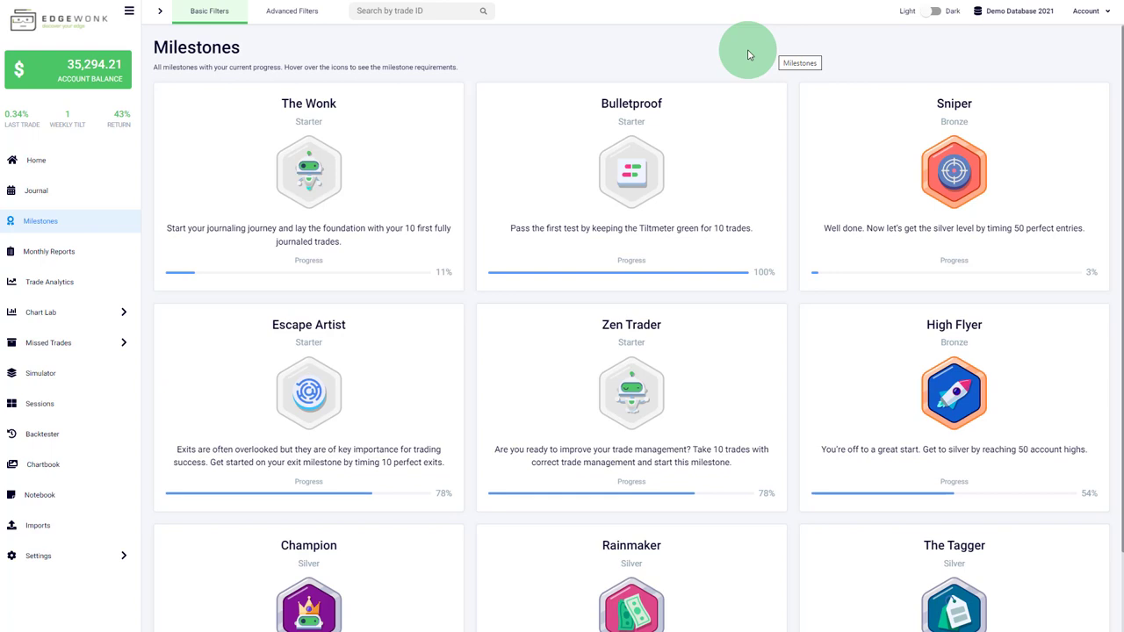
{"action": "mouse_move", "coordinate": [752, 55]}
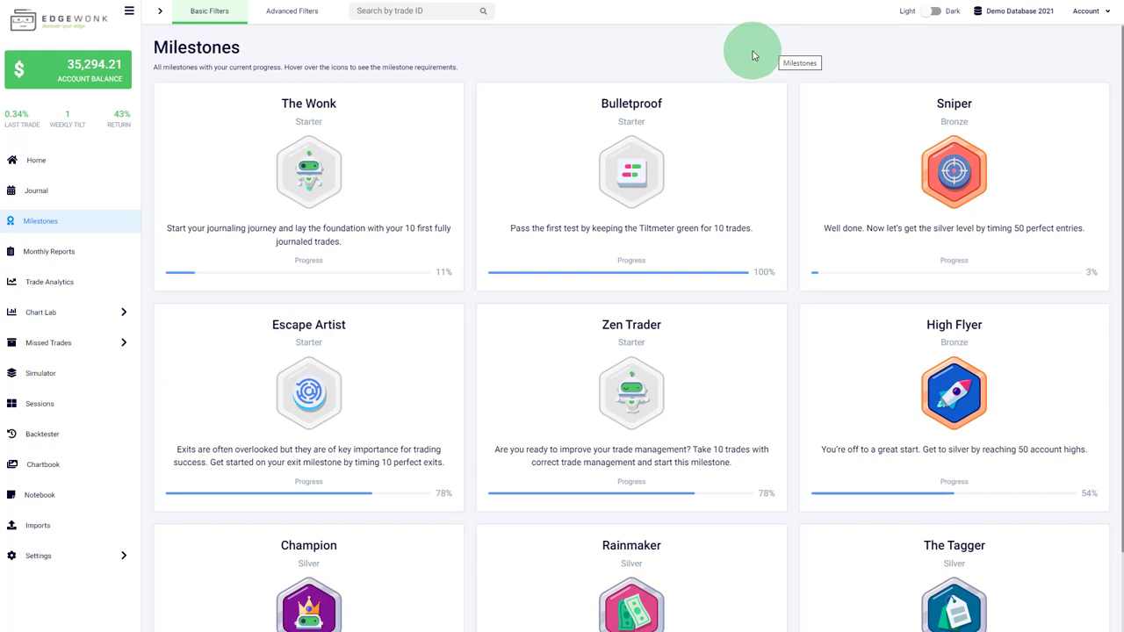
{"action": "mouse_move", "coordinate": [686, 69]}
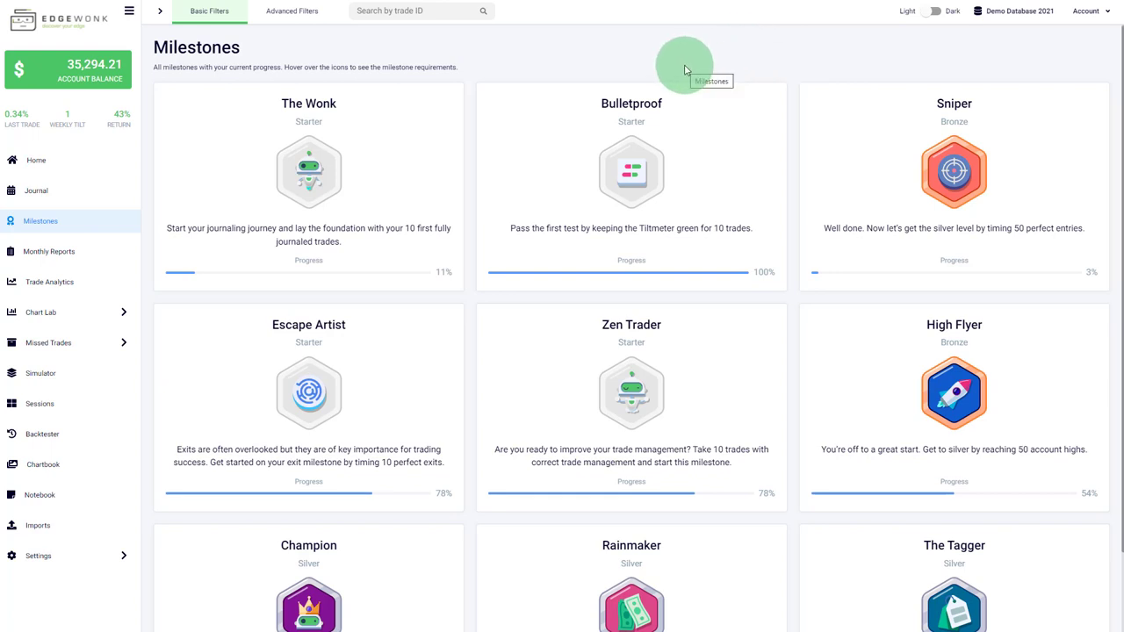
{"action": "mouse_move", "coordinate": [571, 48]}
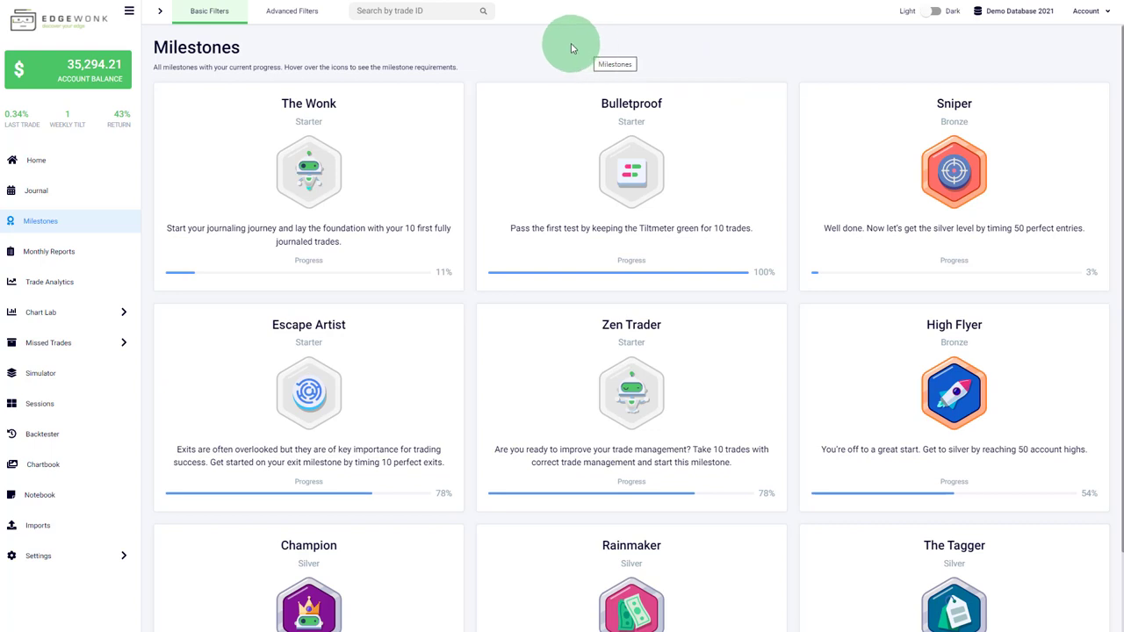
{"action": "mouse_move", "coordinate": [632, 167]}
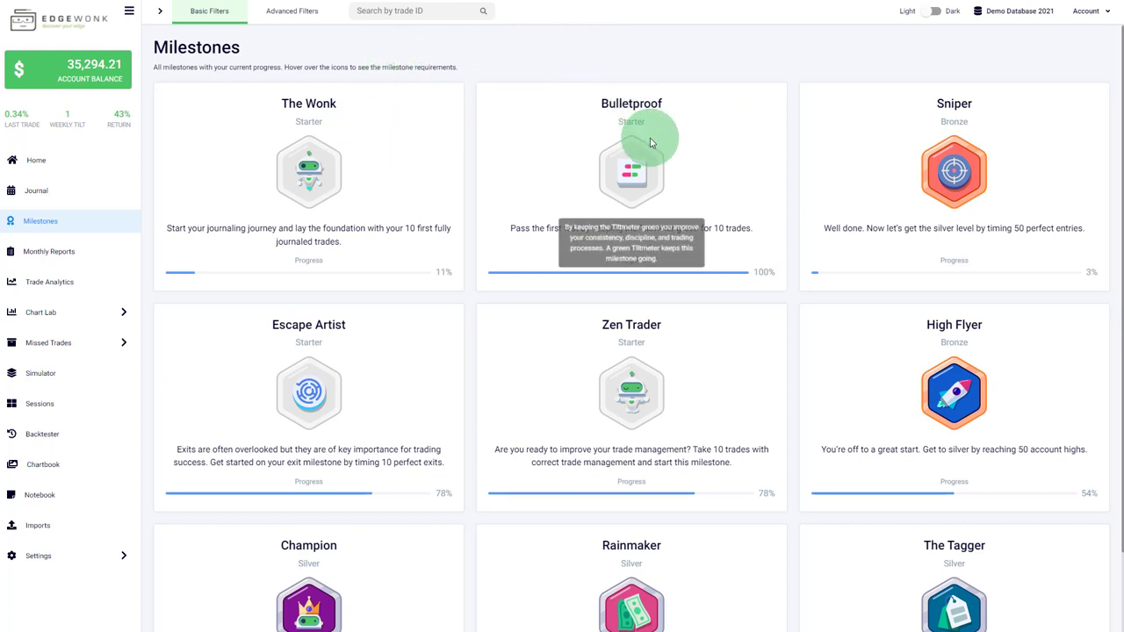
{"action": "mouse_move", "coordinate": [551, 286]}
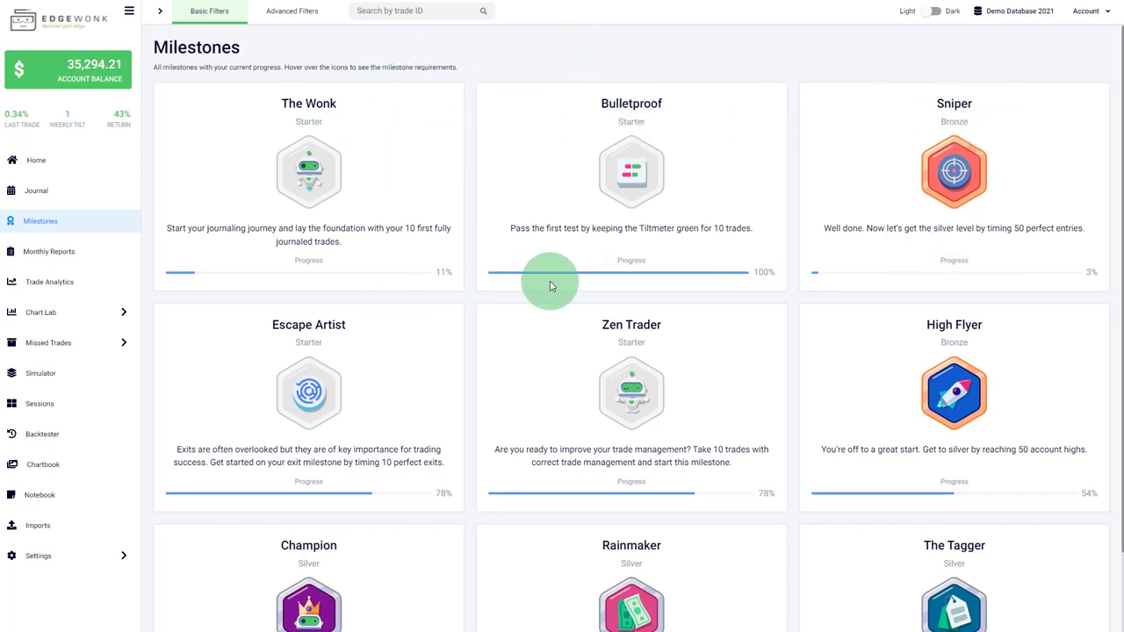
{"action": "mouse_move", "coordinate": [883, 573]}
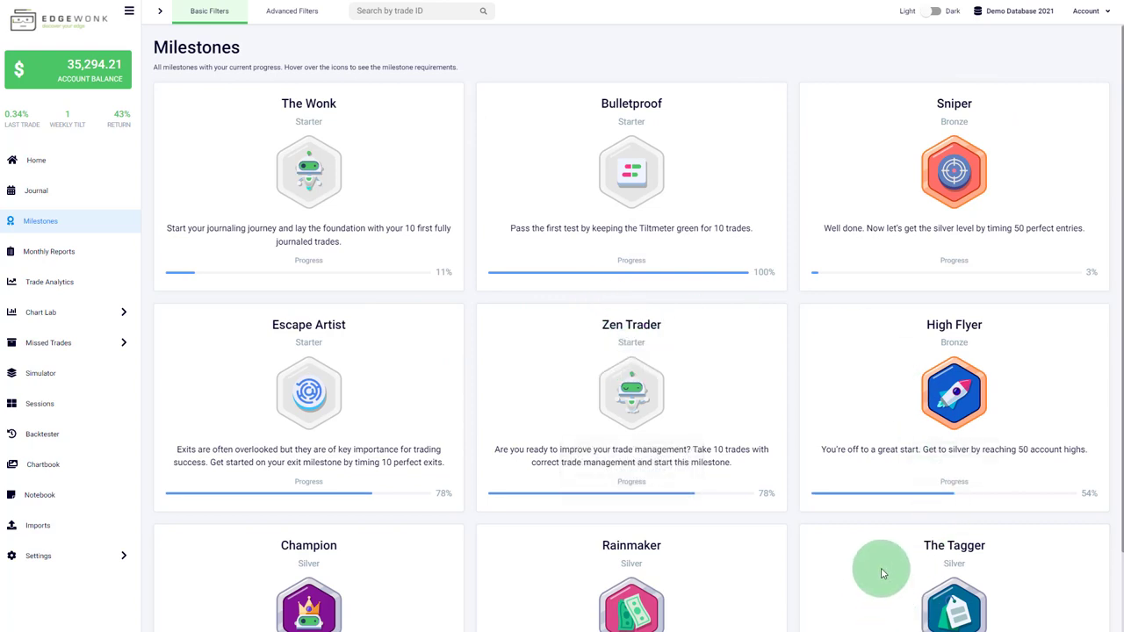
{"action": "mouse_move", "coordinate": [394, 570]}
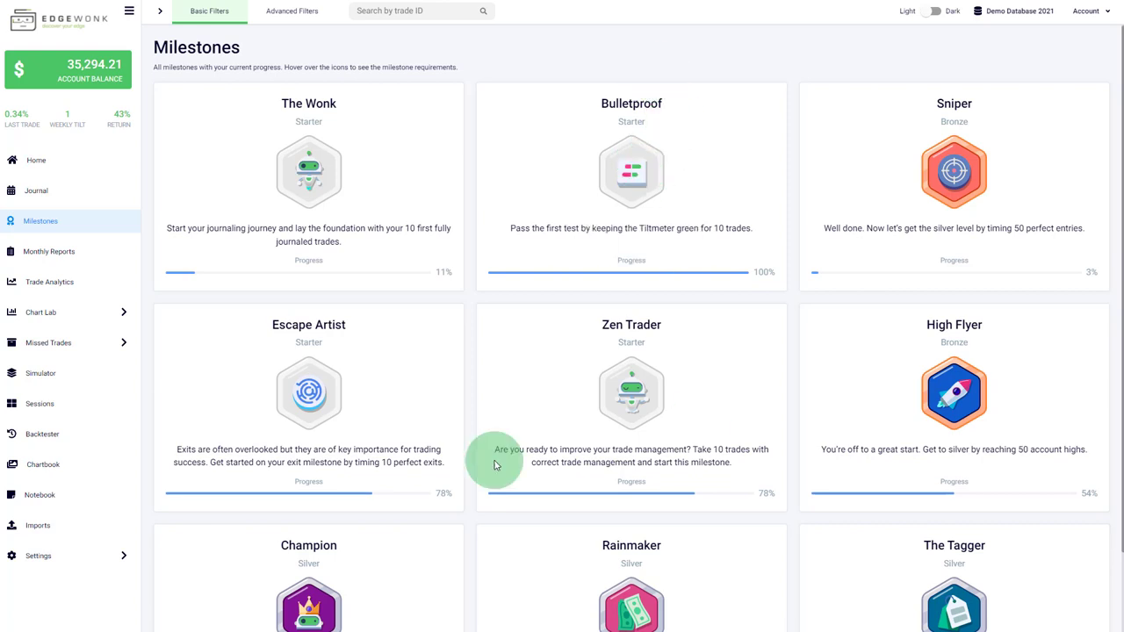
{"action": "mouse_move", "coordinate": [670, 570]}
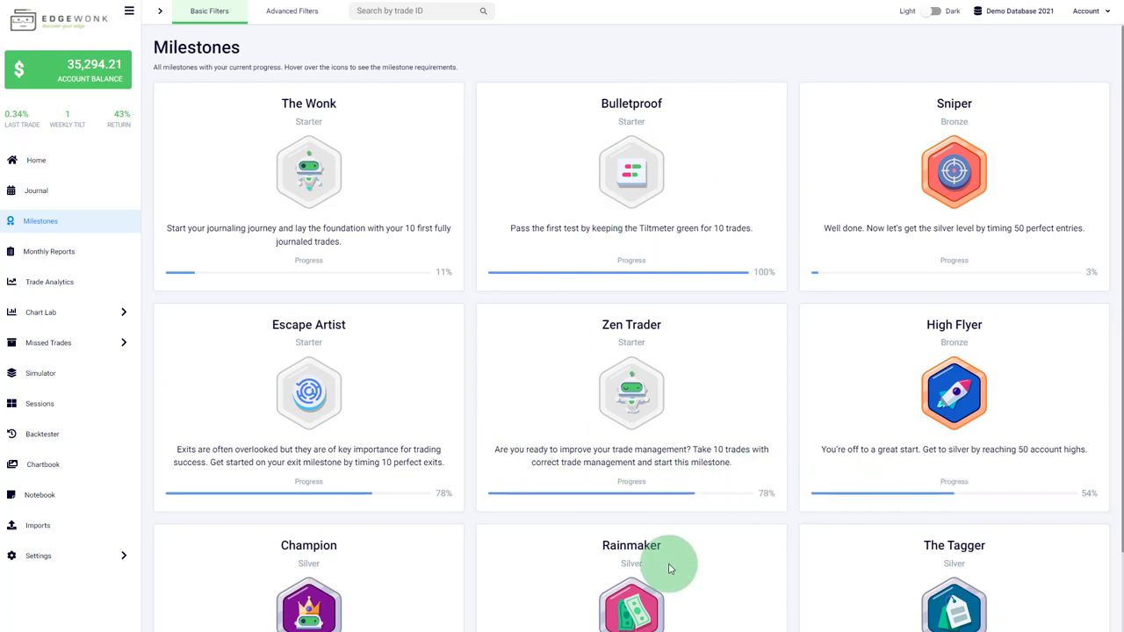
{"action": "mouse_move", "coordinate": [639, 77]}
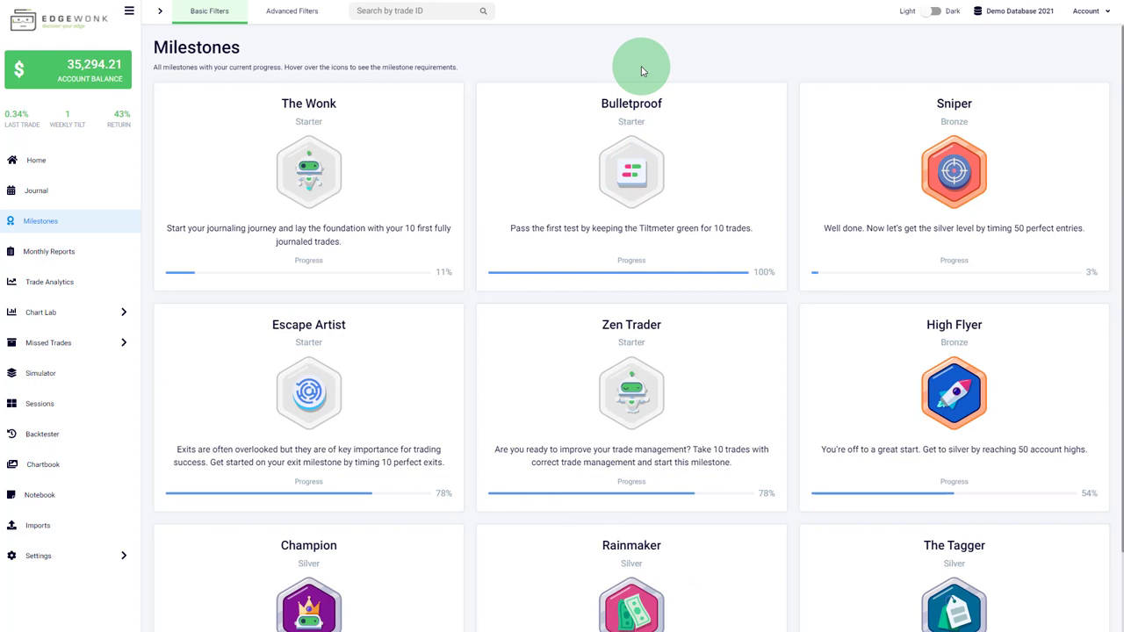
{"action": "mouse_move", "coordinate": [640, 68]}
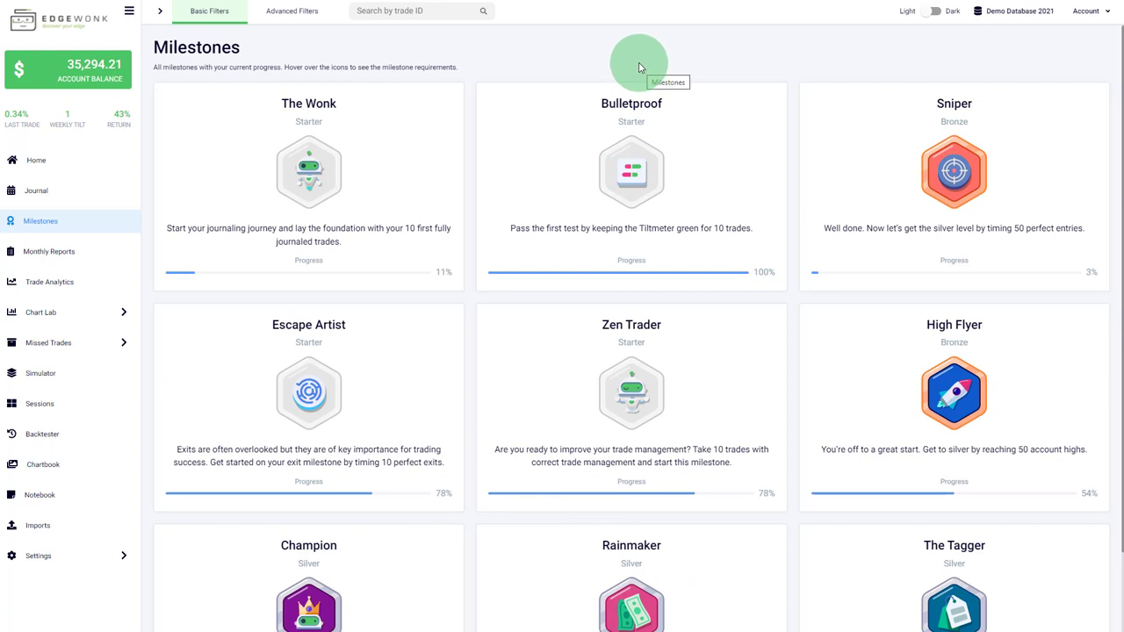
{"action": "mouse_move", "coordinate": [495, 64]}
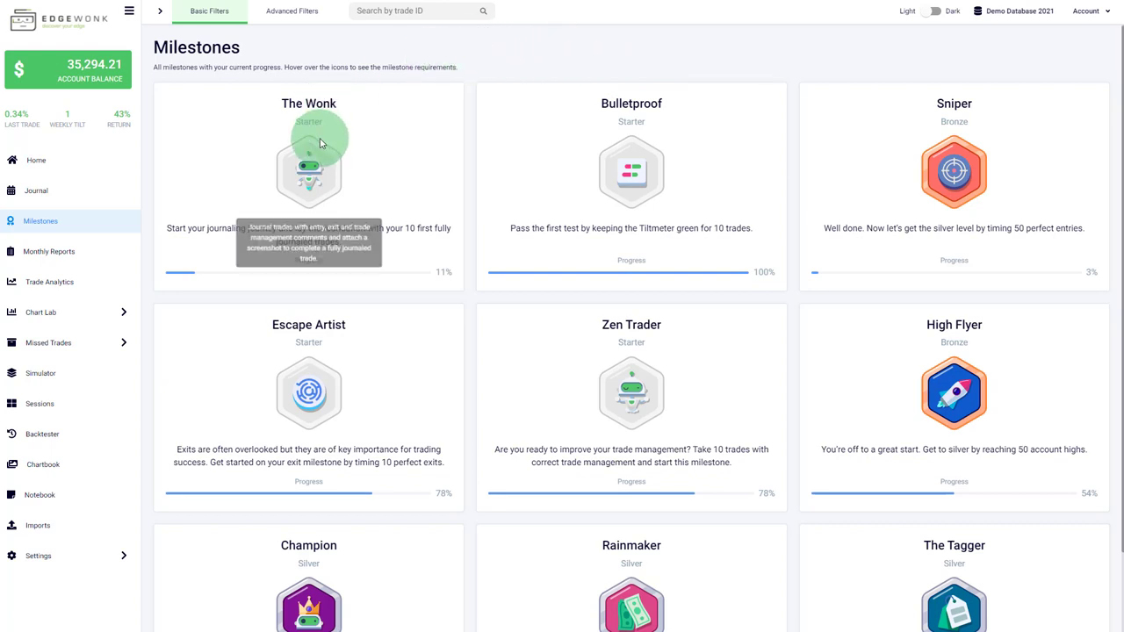
{"action": "mouse_move", "coordinate": [626, 187]}
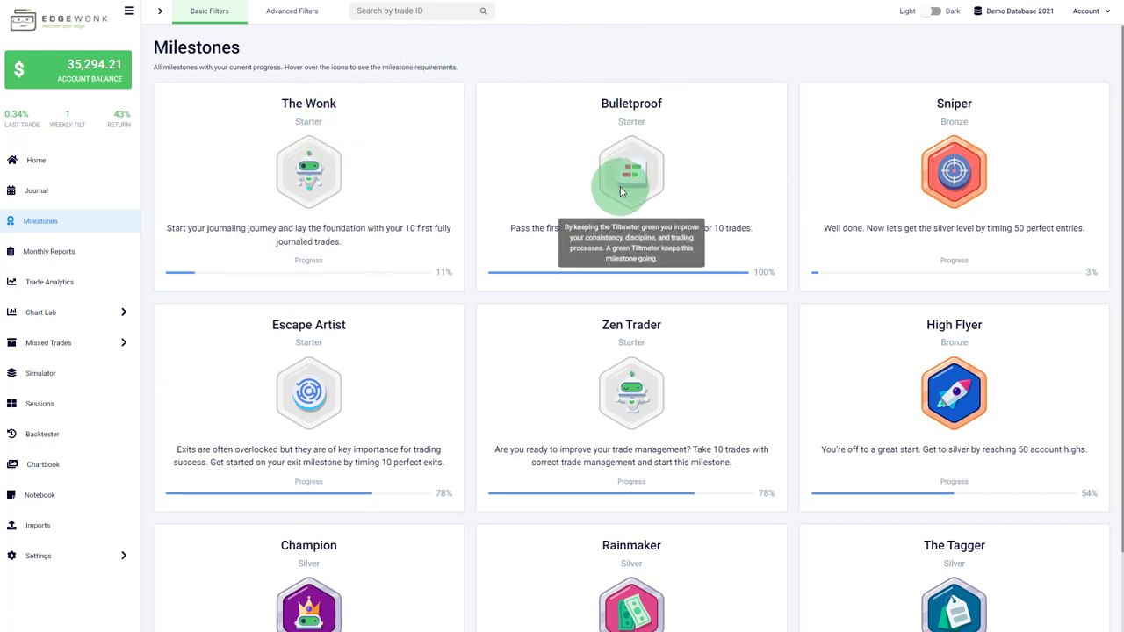
{"action": "mouse_move", "coordinate": [421, 174]}
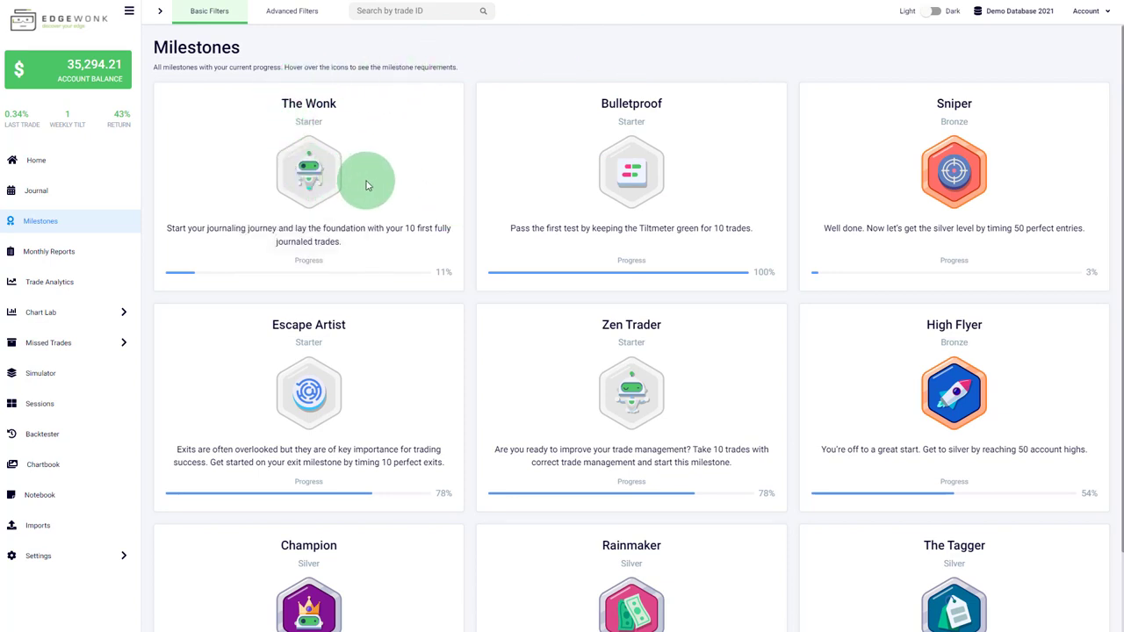
{"action": "mouse_move", "coordinate": [710, 172]}
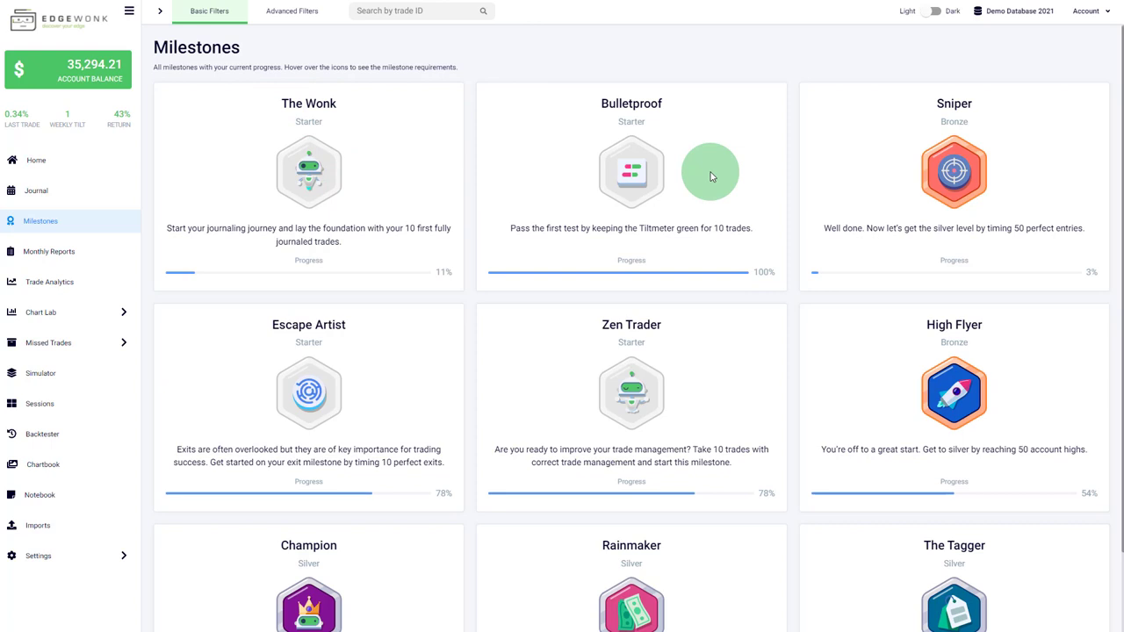
{"action": "mouse_move", "coordinate": [854, 41]}
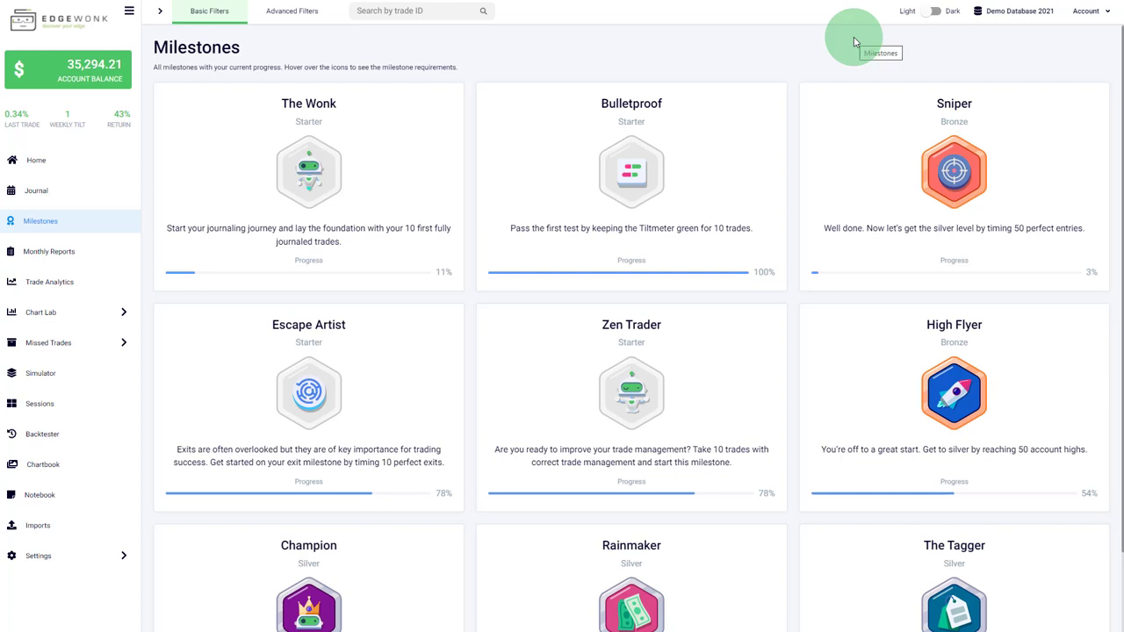